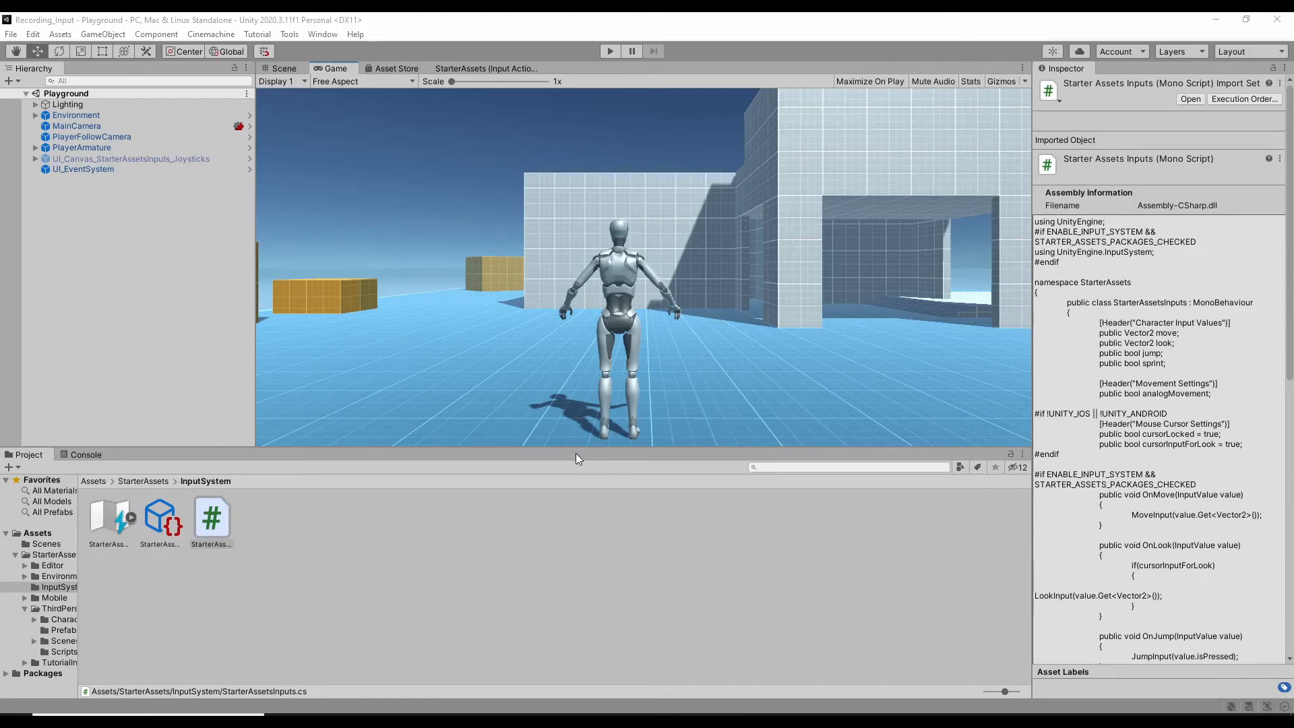
pyautogui.moveTo(521, 135)
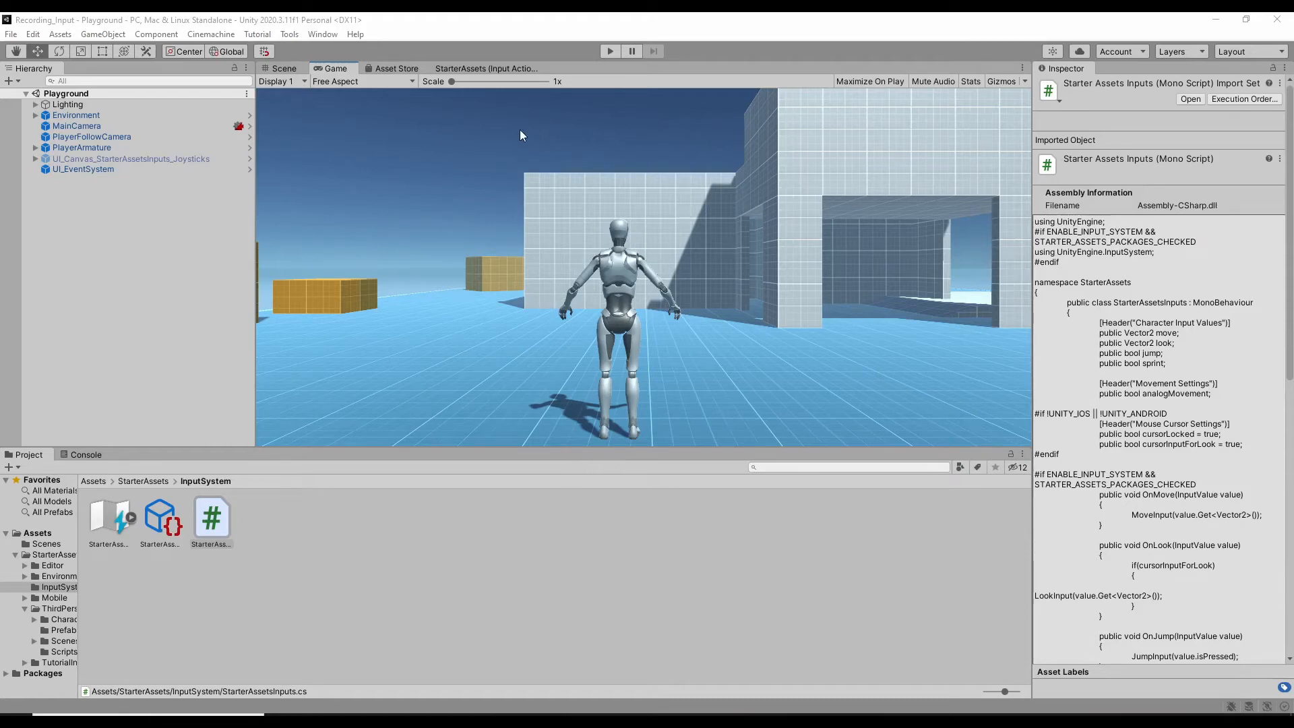
# Step: Open the StarterAssets Input Actions asset to show the Player action map
pyautogui.click(486, 69)
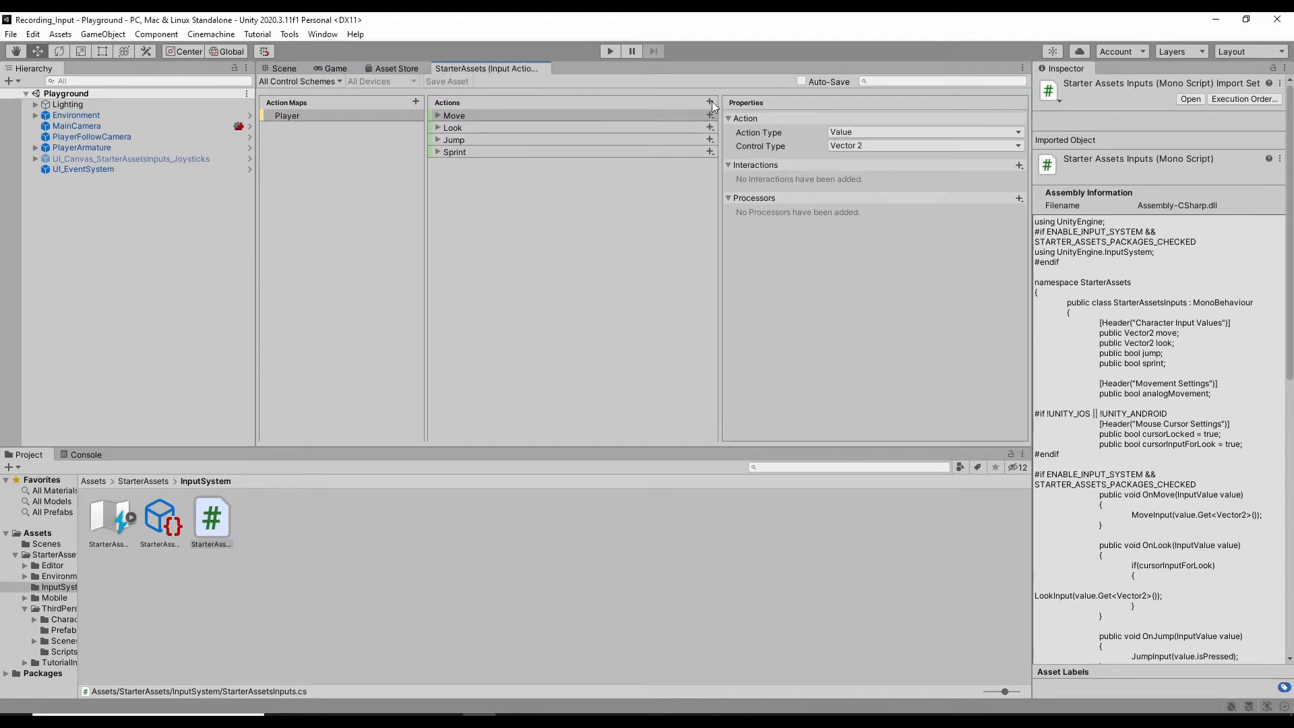
# Step: Add a ViewSwitch action to the Player map with Pass Through type and Axis control
pyautogui.click(710, 102)
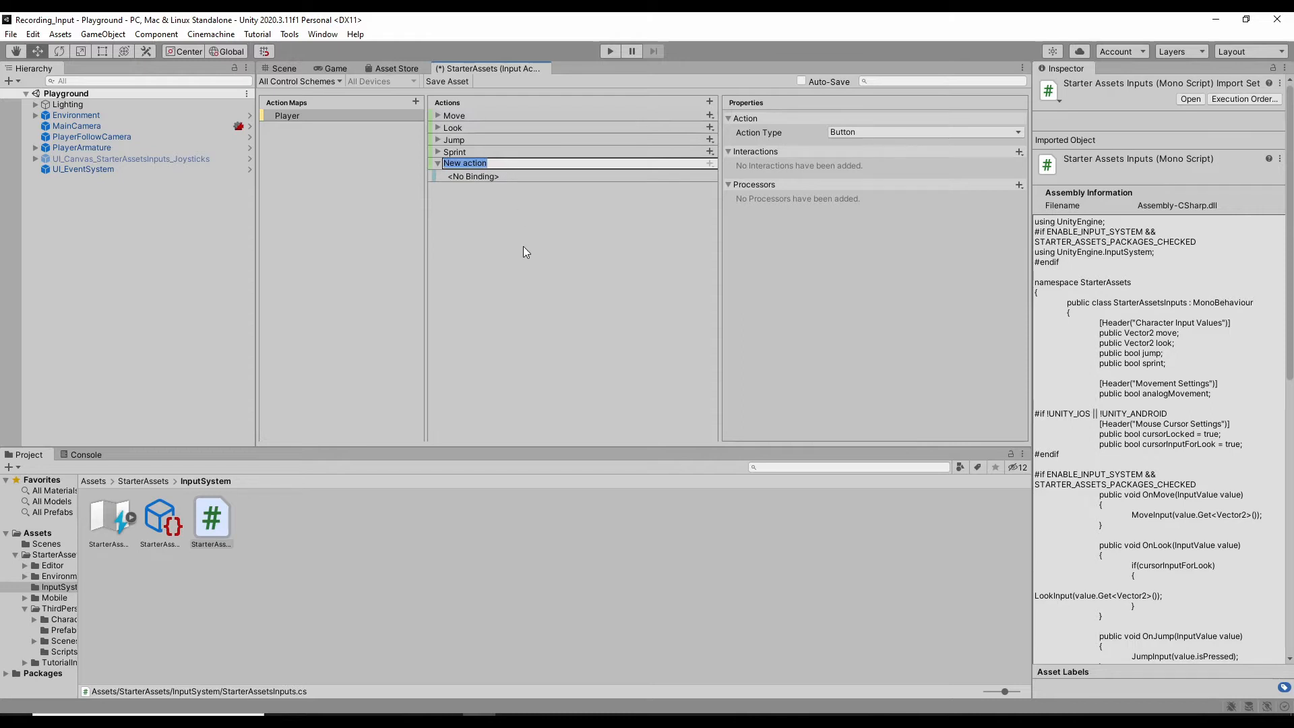
pyautogui.write('ViewSwitch')
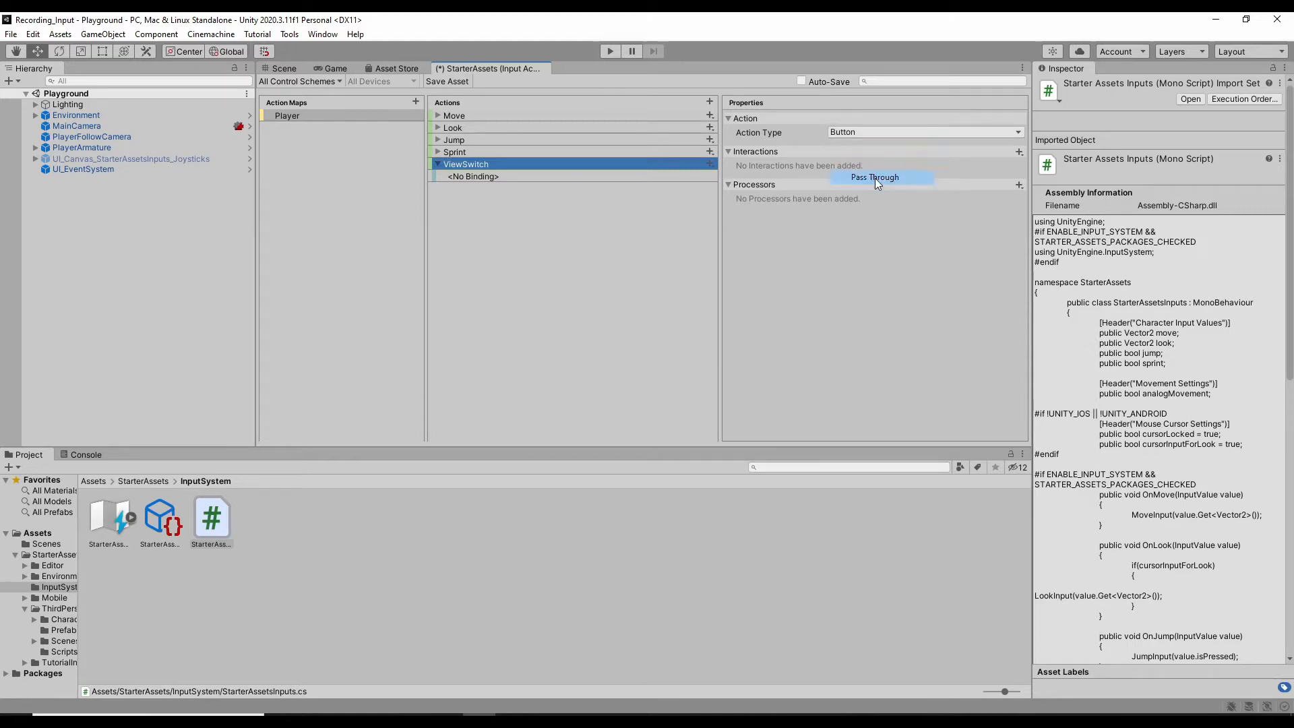
pyautogui.click(873, 176)
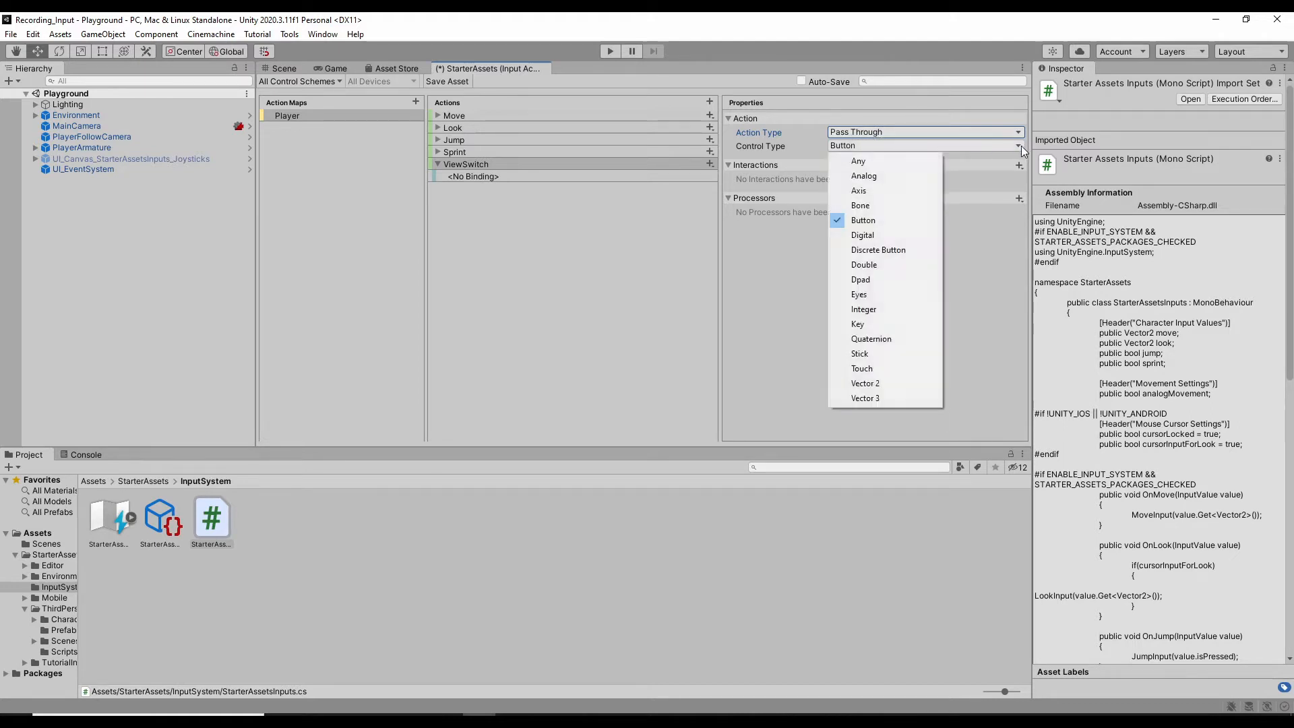
pyautogui.click(858, 191)
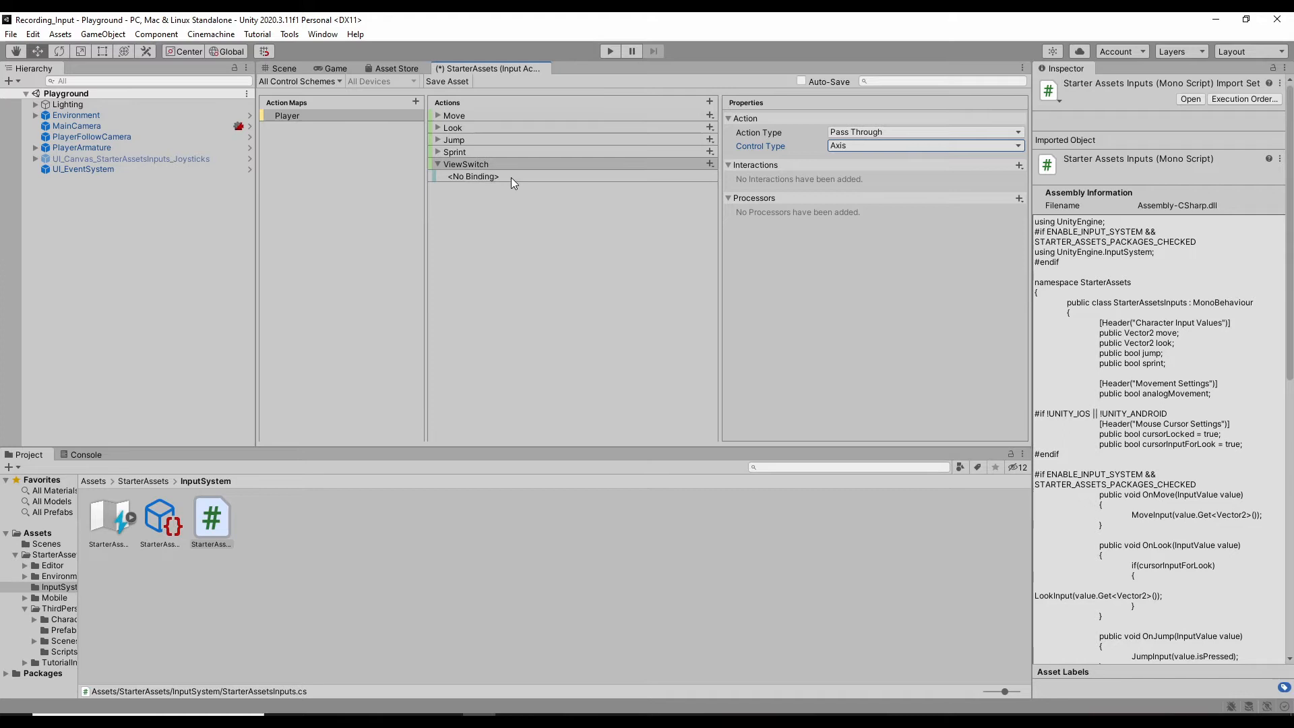
pyautogui.click(471, 176)
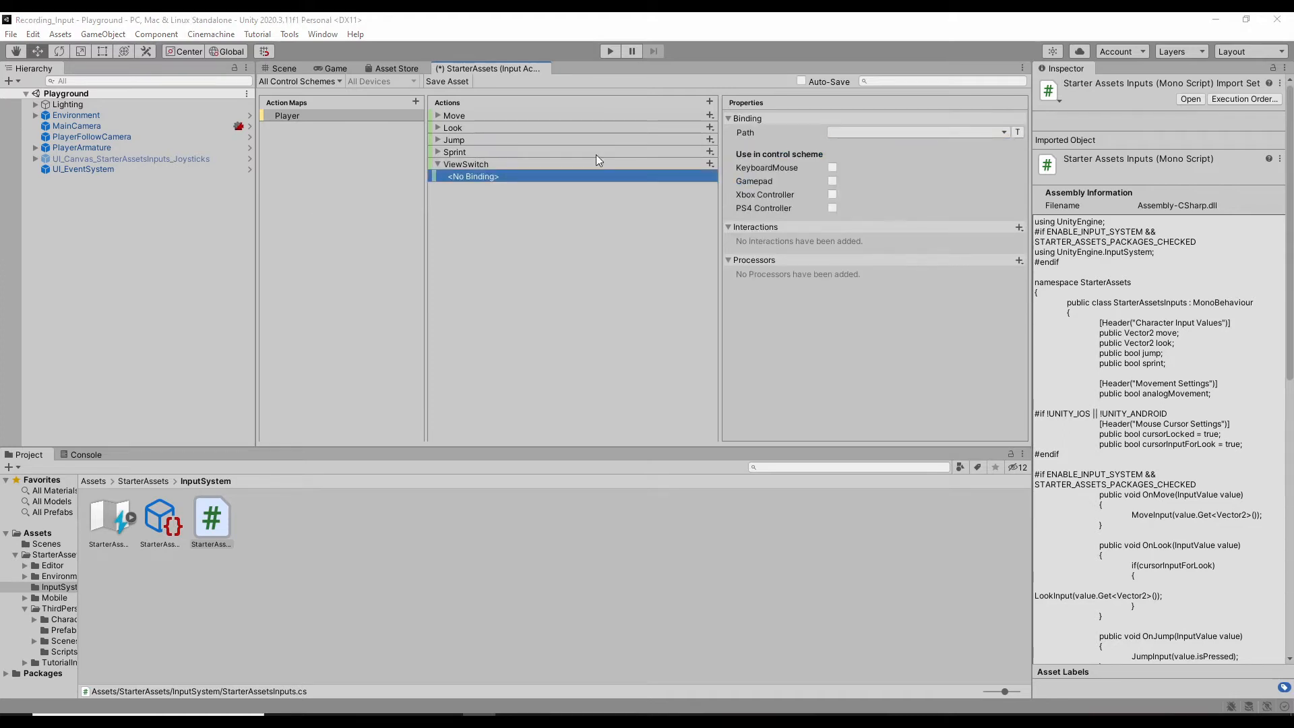
# Step: Bind ViewSwitch to Mouse > Scroll > Y, used in the KeyboardMouse control scheme
pyautogui.click(1003, 132)
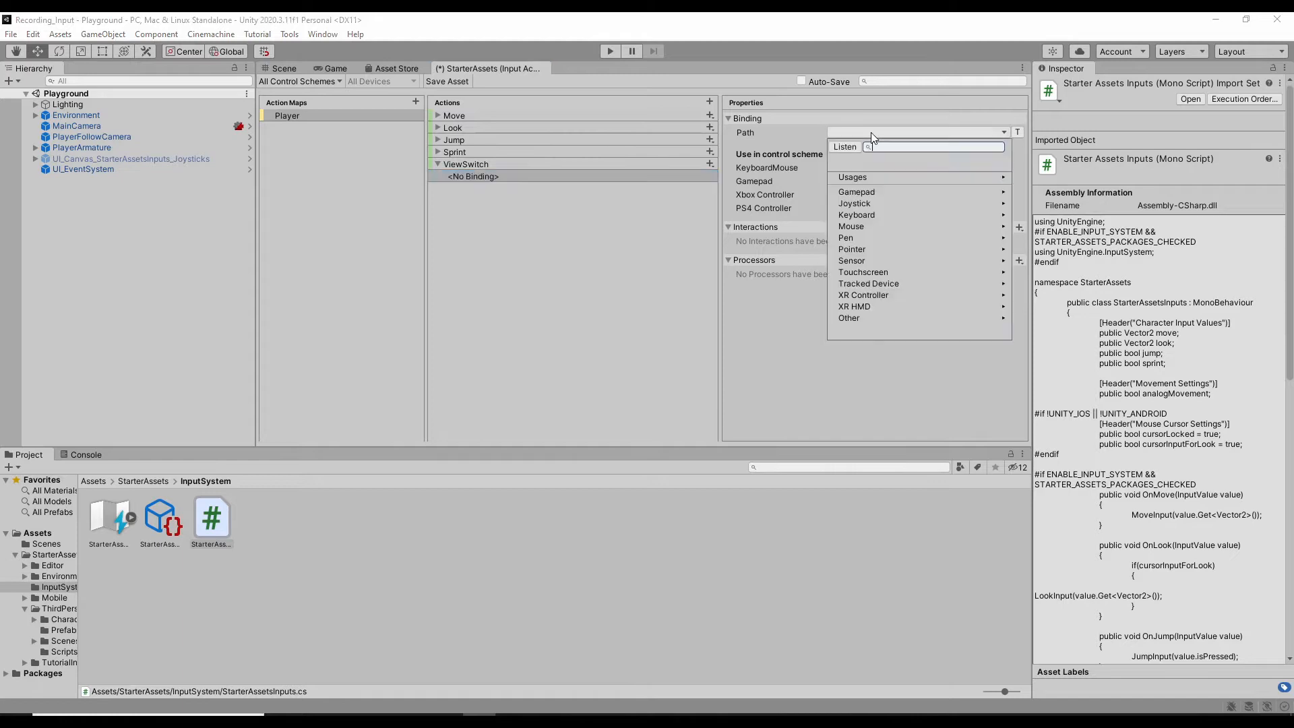
pyautogui.moveTo(850, 226)
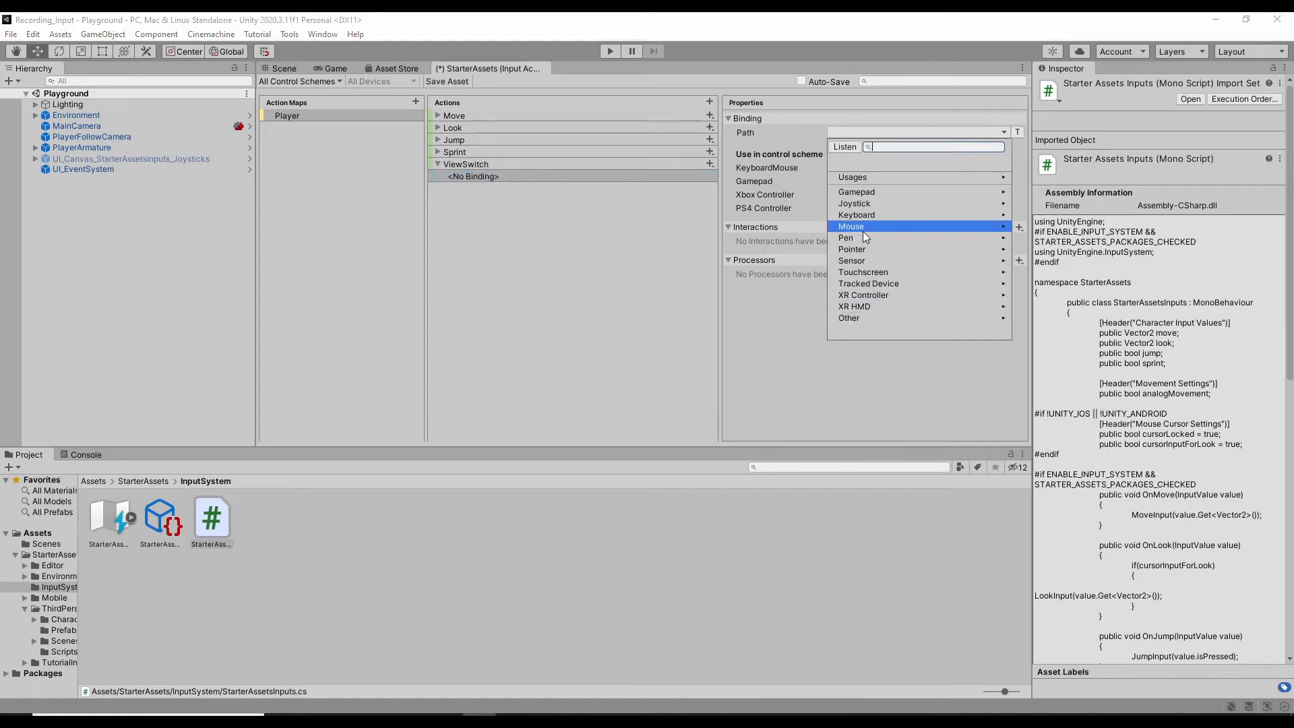
pyautogui.click(850, 226)
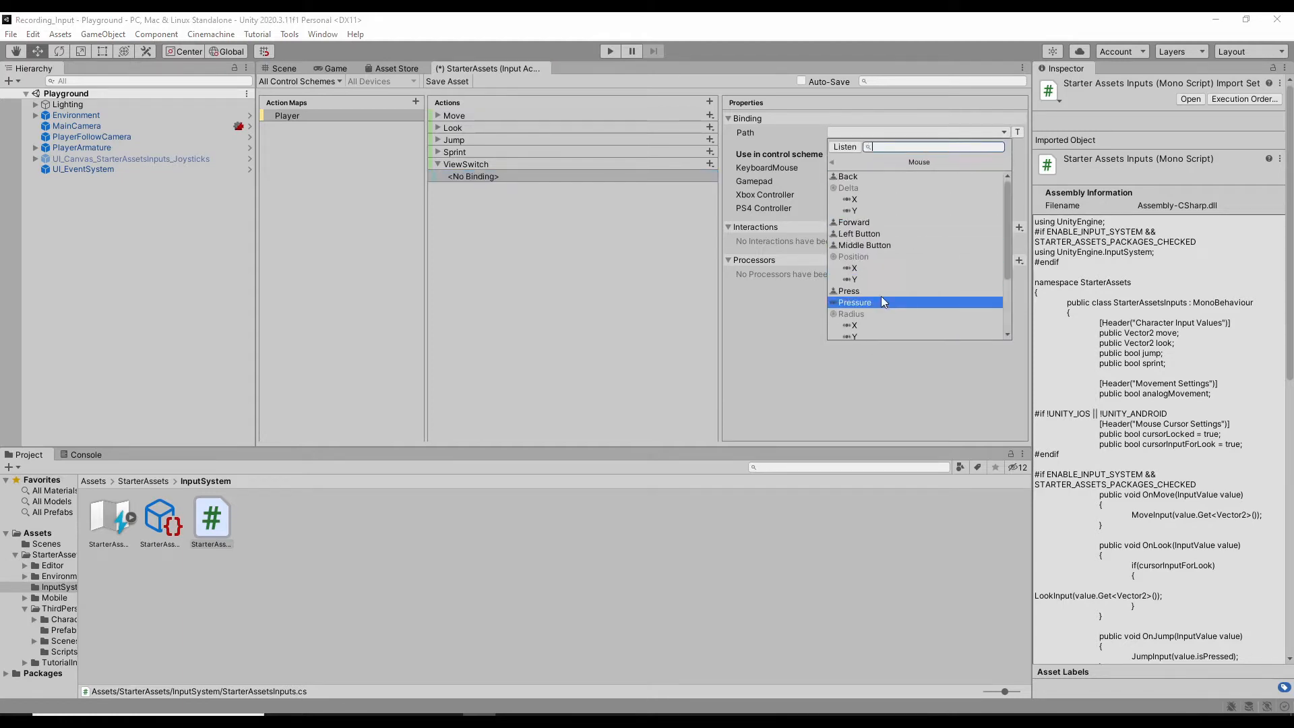
pyautogui.scroll(-3)
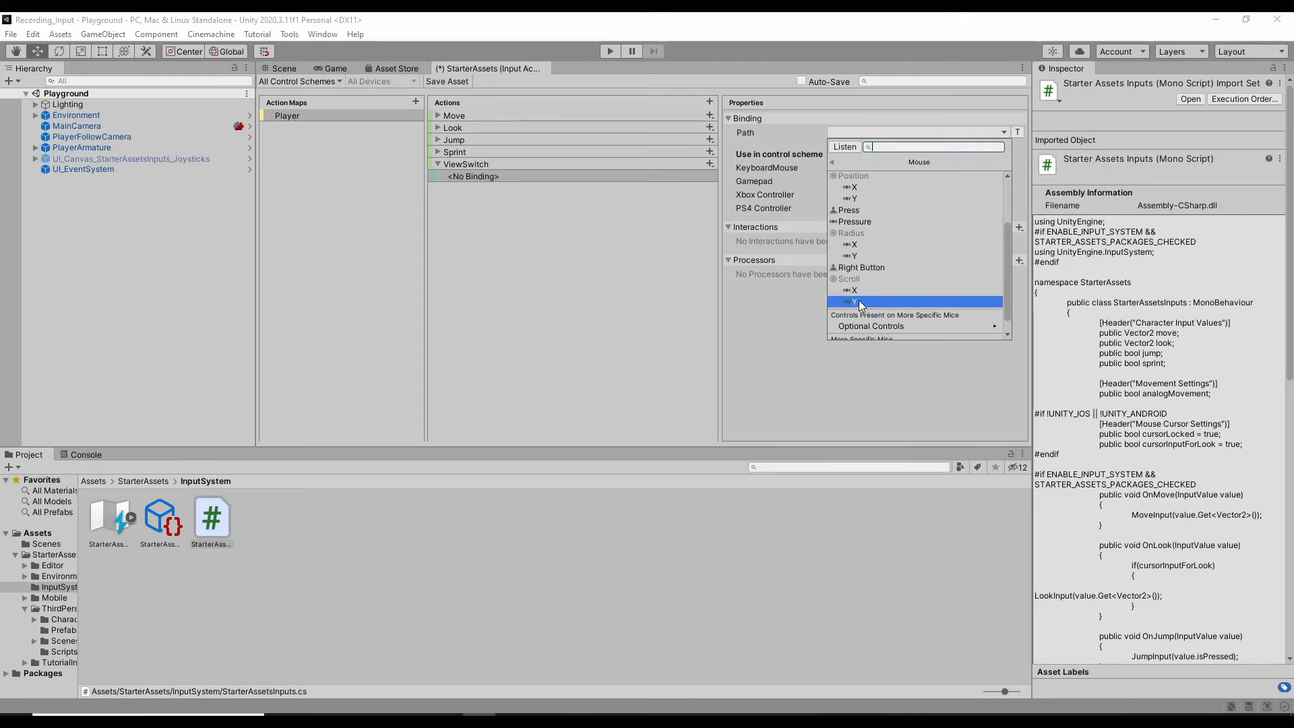
pyautogui.click(854, 300)
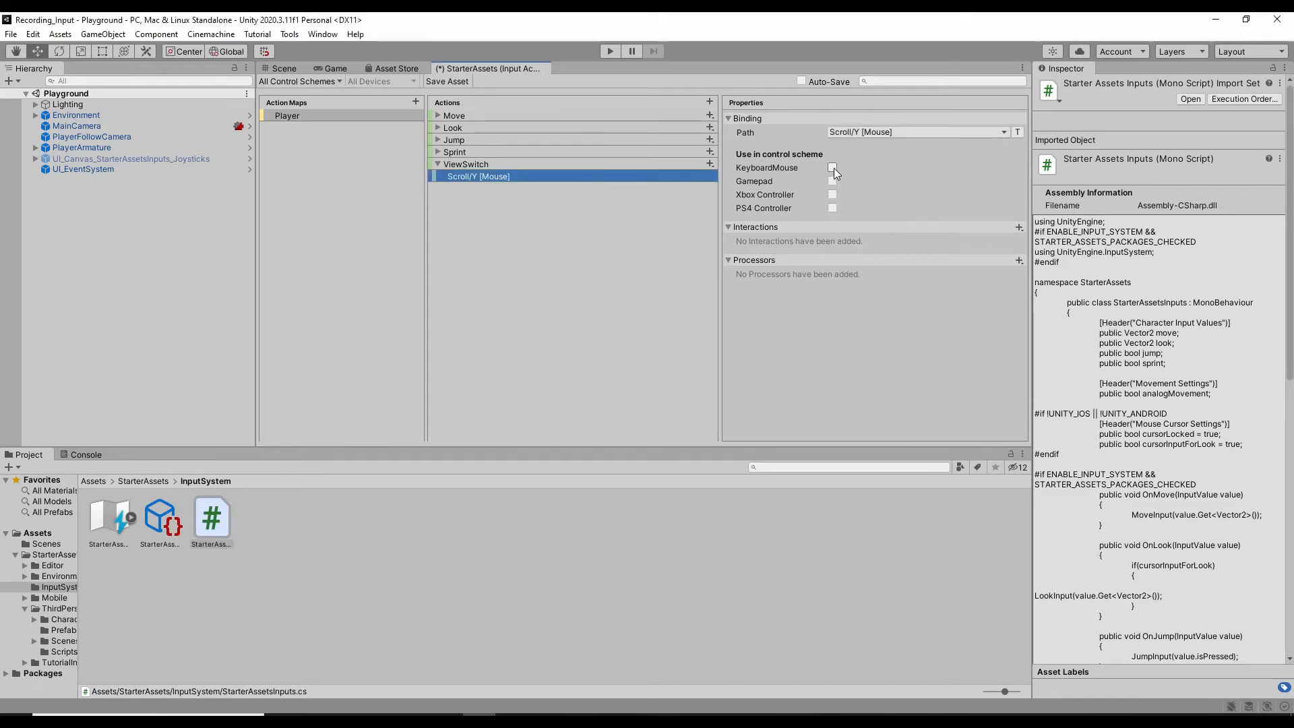
pyautogui.click(832, 168)
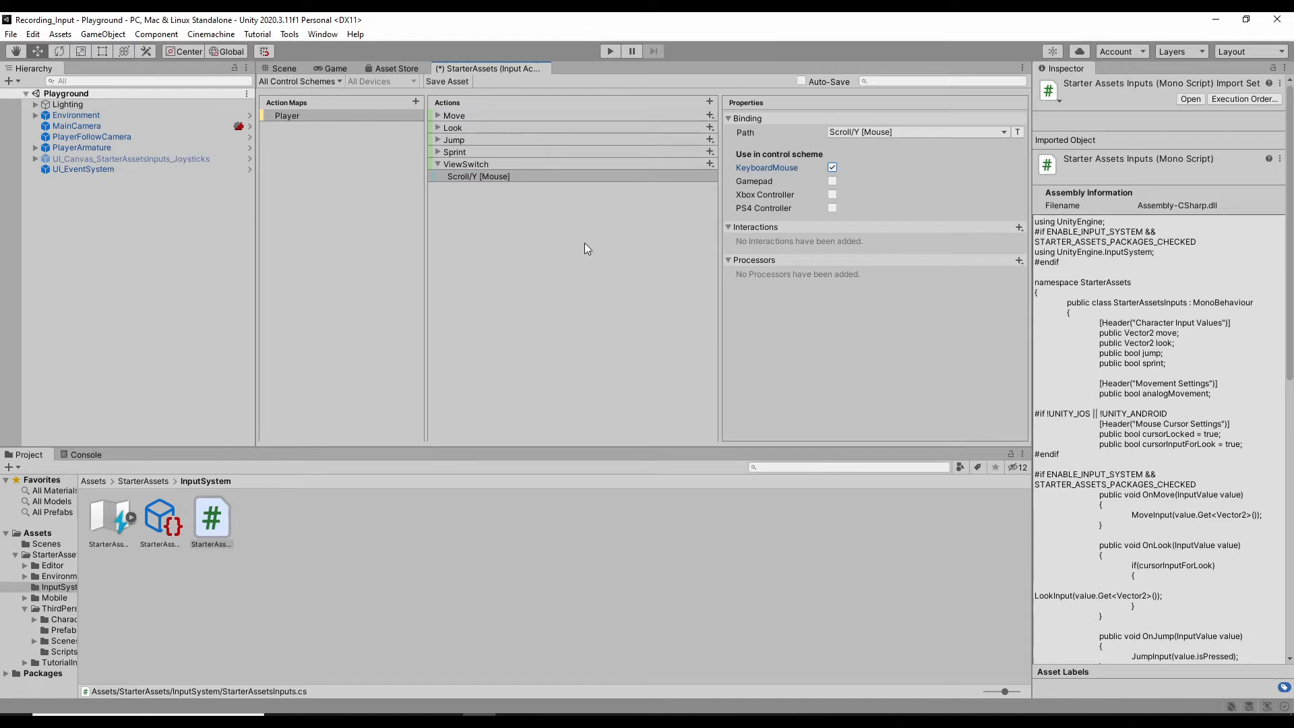
pyautogui.click(479, 176)
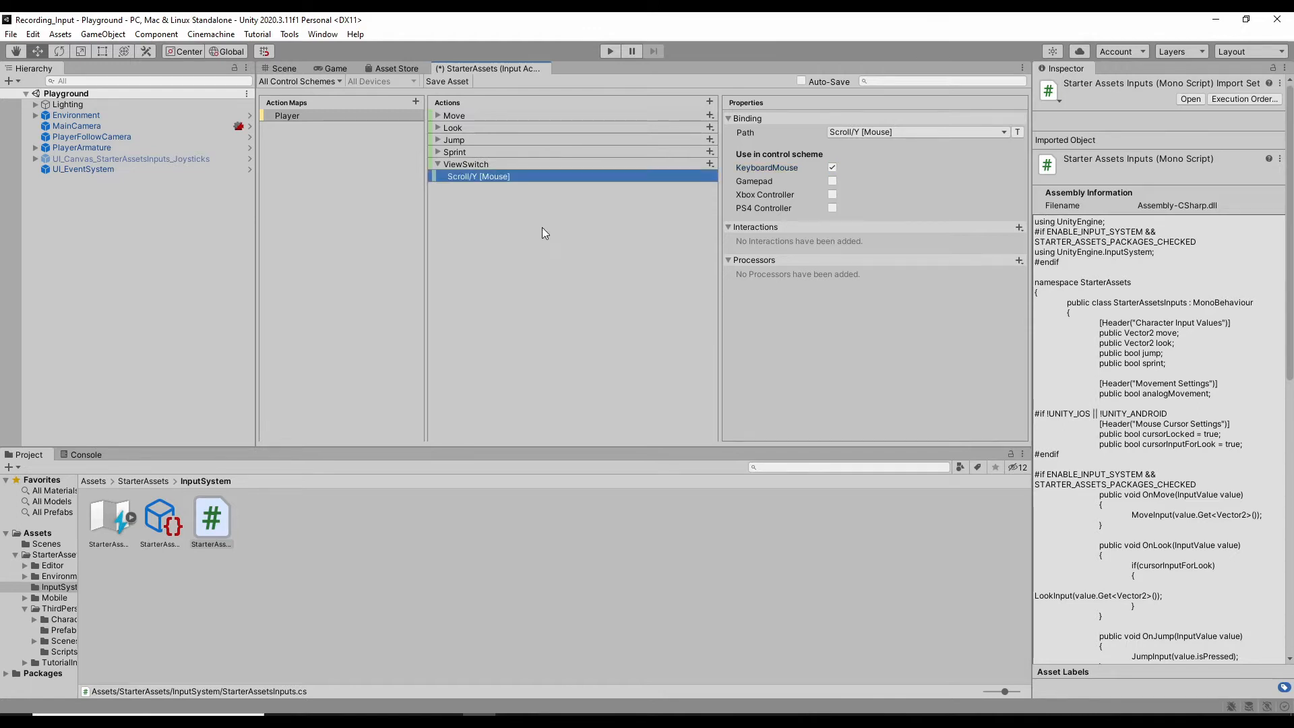
pyautogui.moveTo(206, 504)
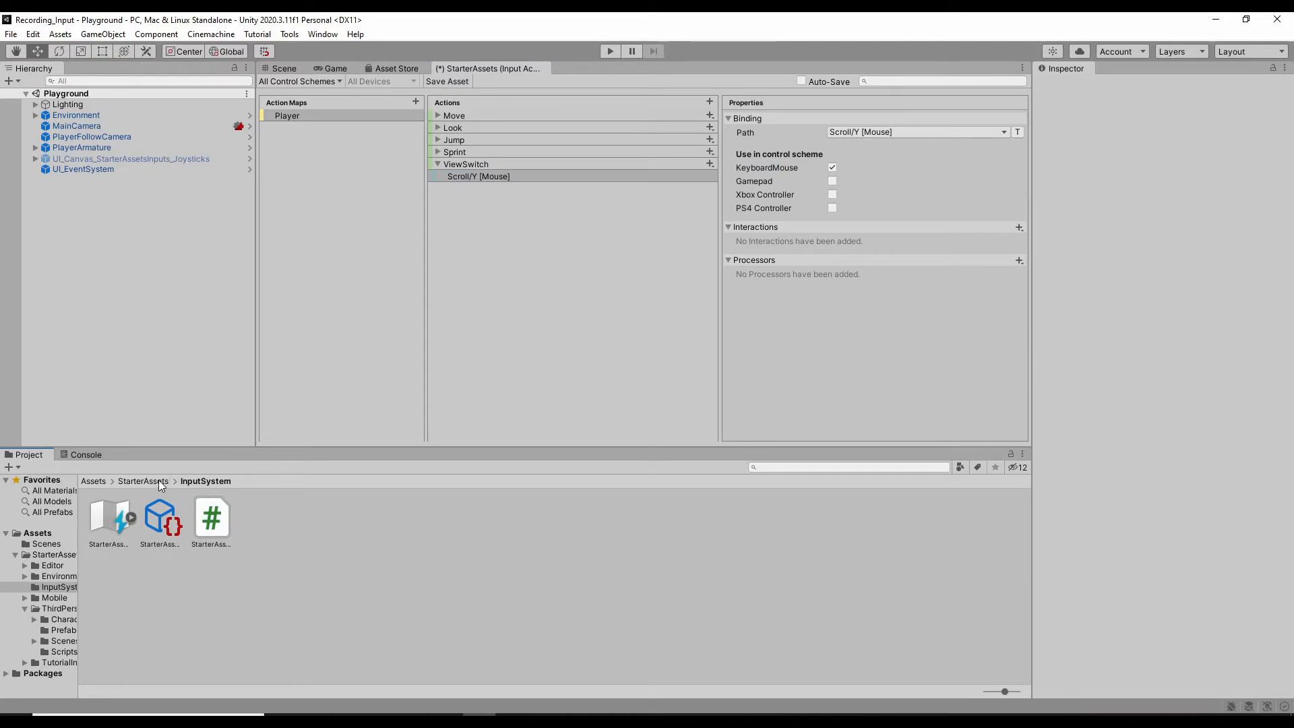
# Step: Create a ViewSwitch C# script in ThirdPersonController/Scripts and open it in VS Code
pyautogui.click(143, 481)
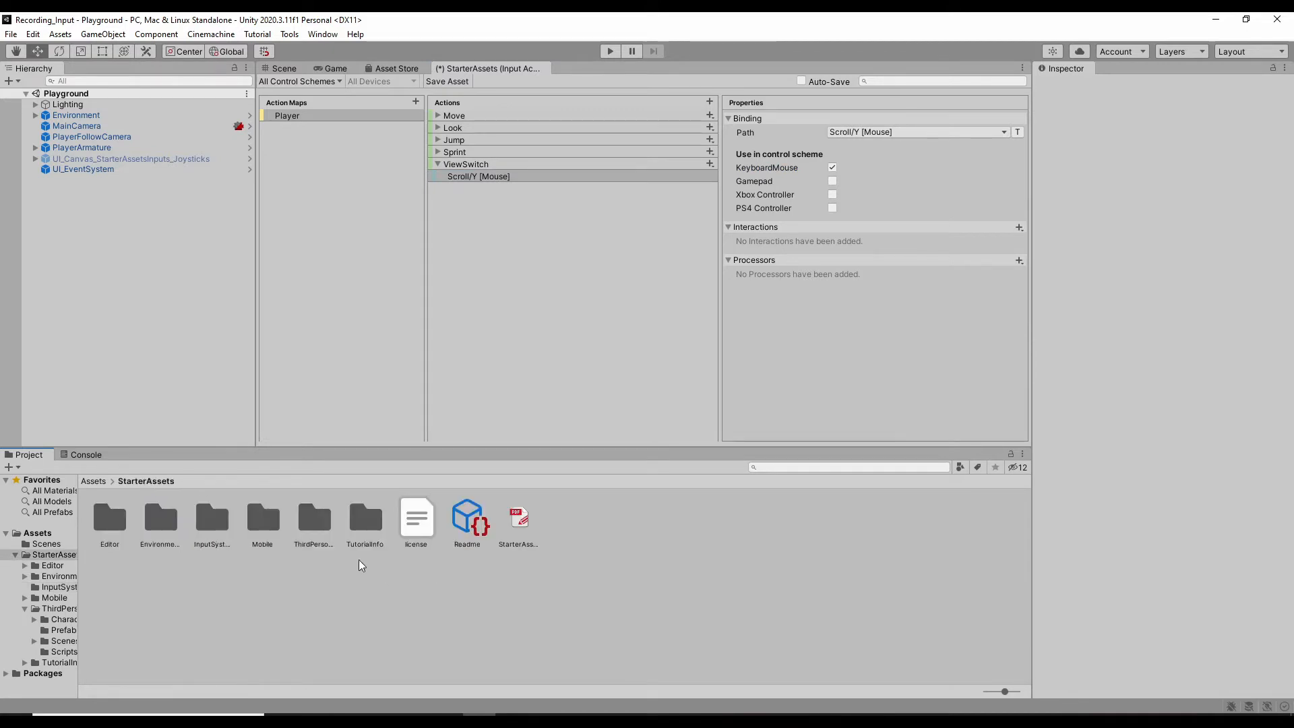
pyautogui.click(64, 651)
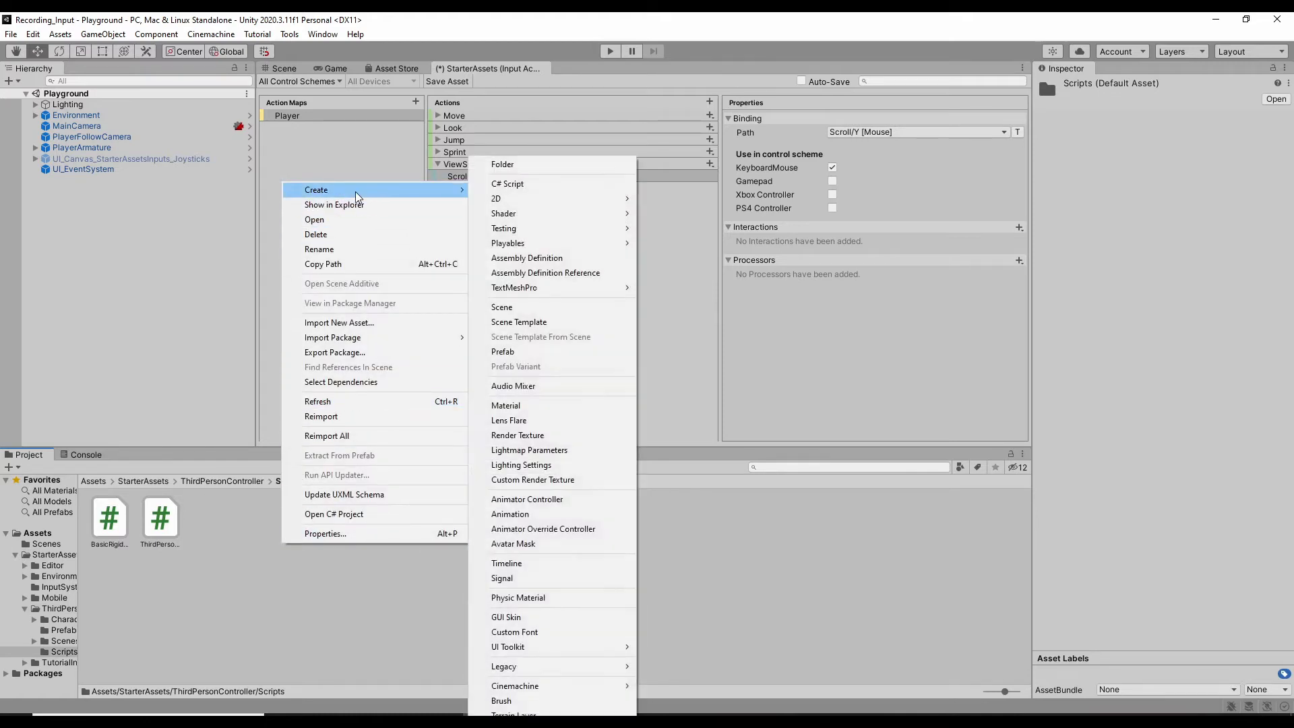
pyautogui.click(507, 184)
pyautogui.write('ViewSwitch')
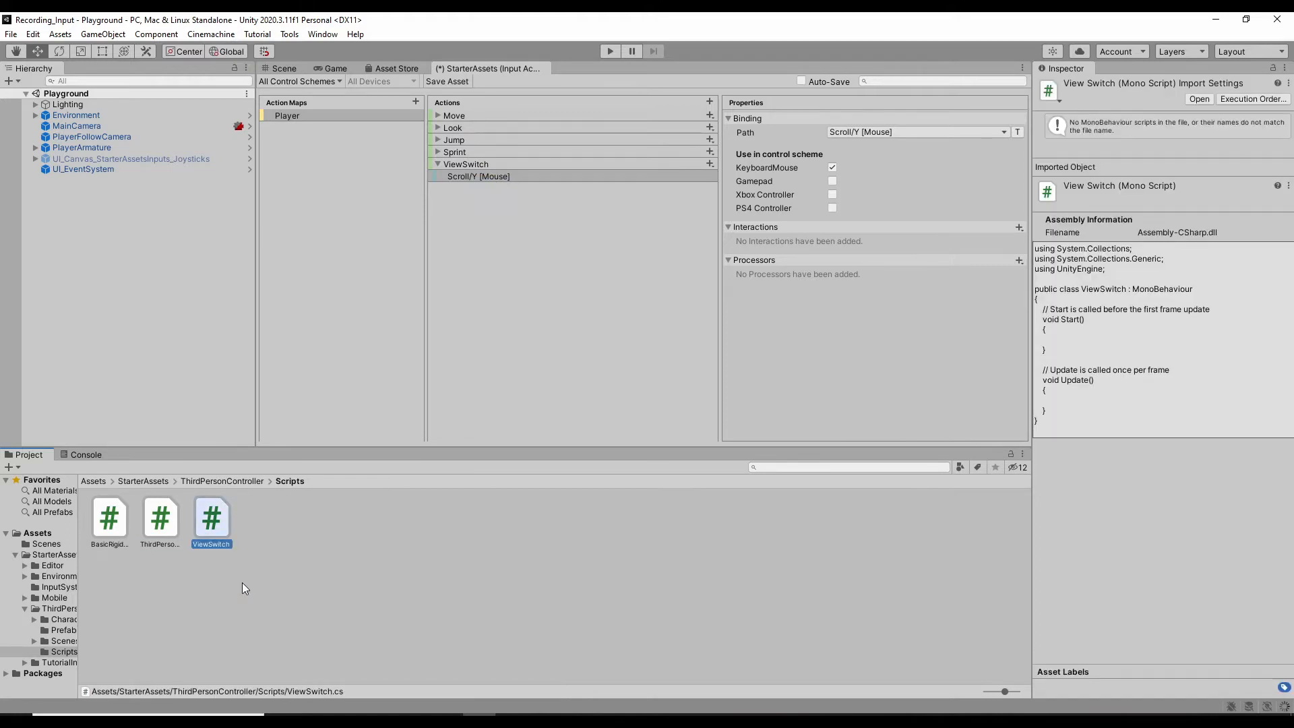
pyautogui.doubleClick(211, 518)
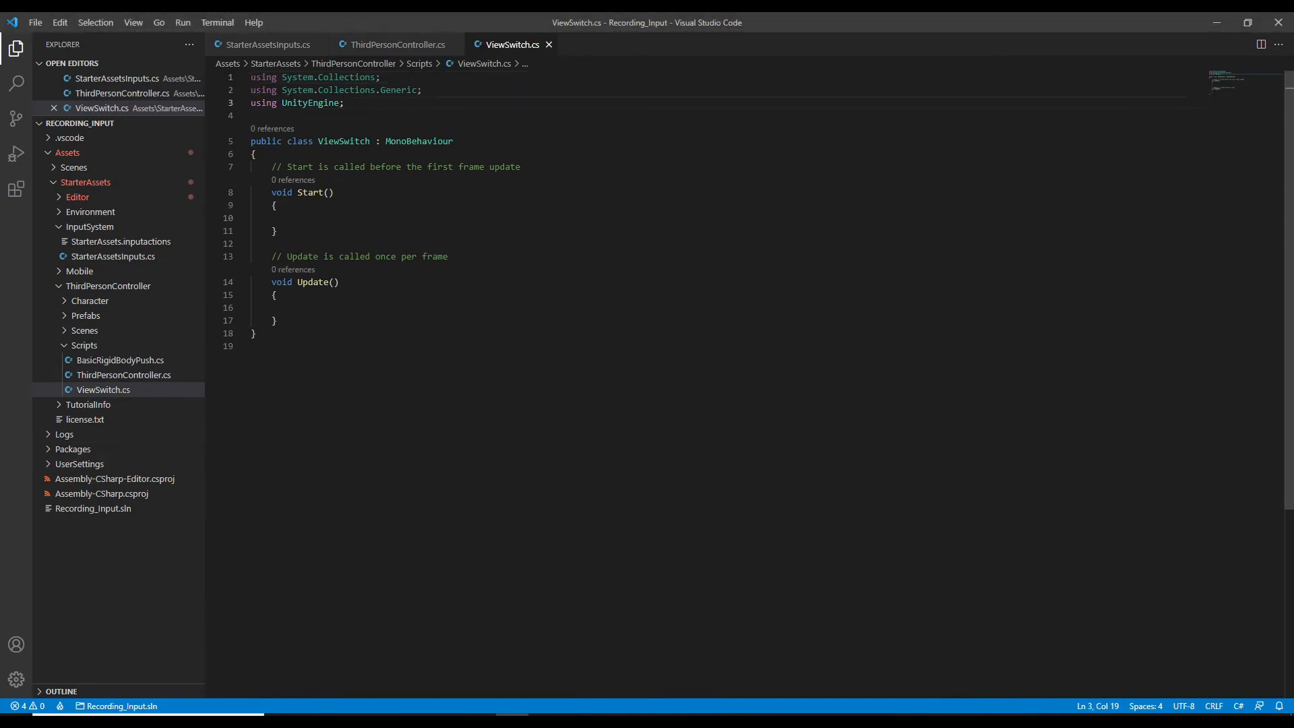
# Step: Add 'using Cinemachine;' to the imports of ViewSwitch.cs
pyautogui.write('using UnityEngine.InputSystem;')
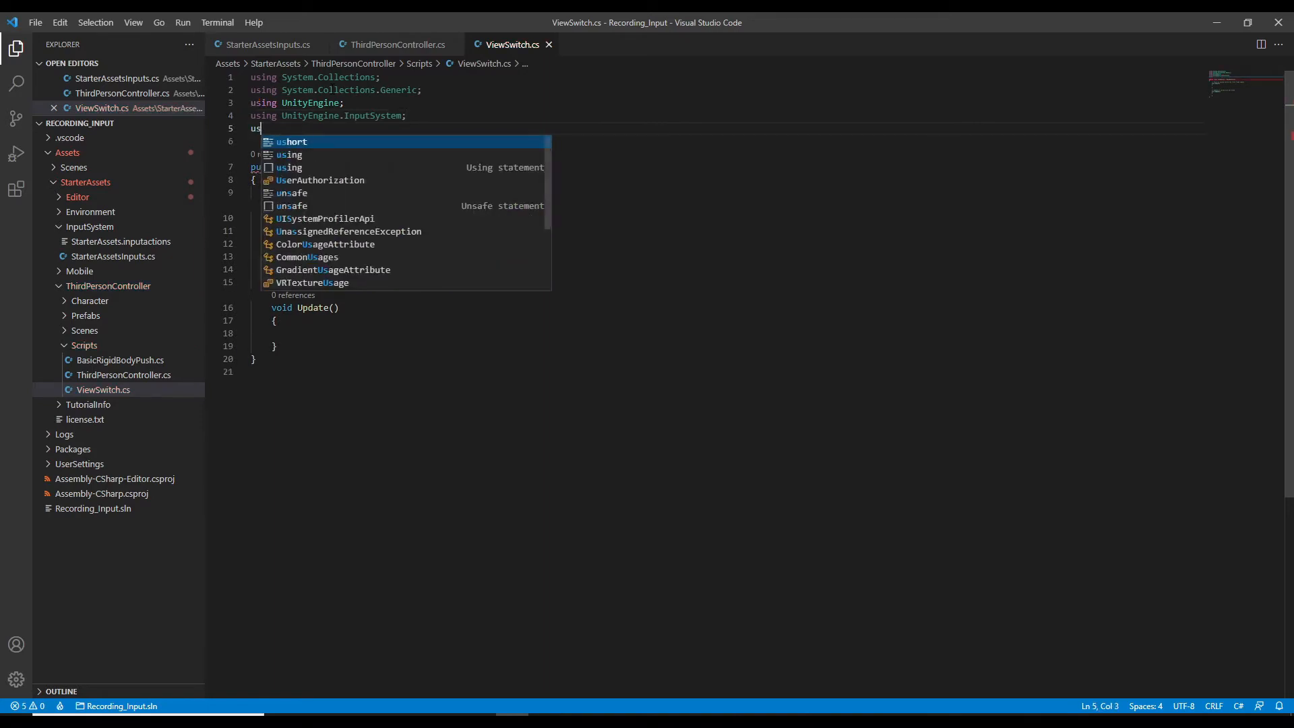
pyautogui.write('ing')
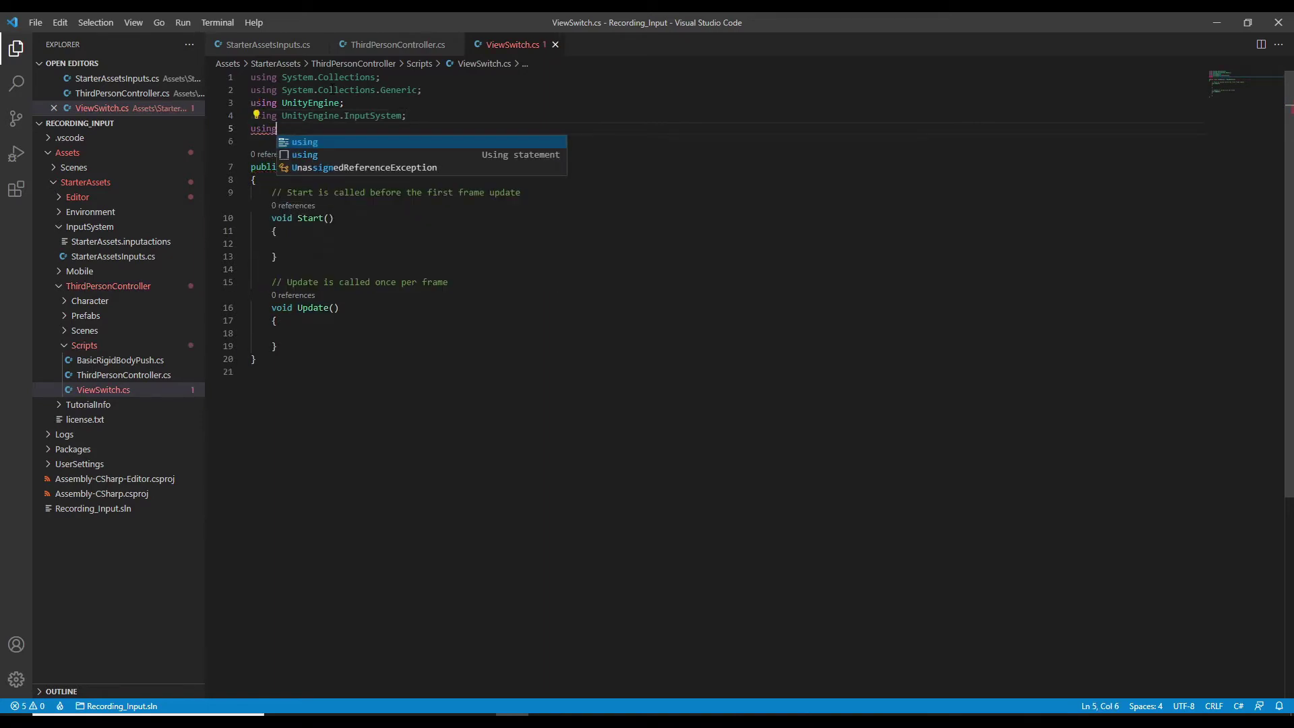
pyautogui.write('Cinemachine')
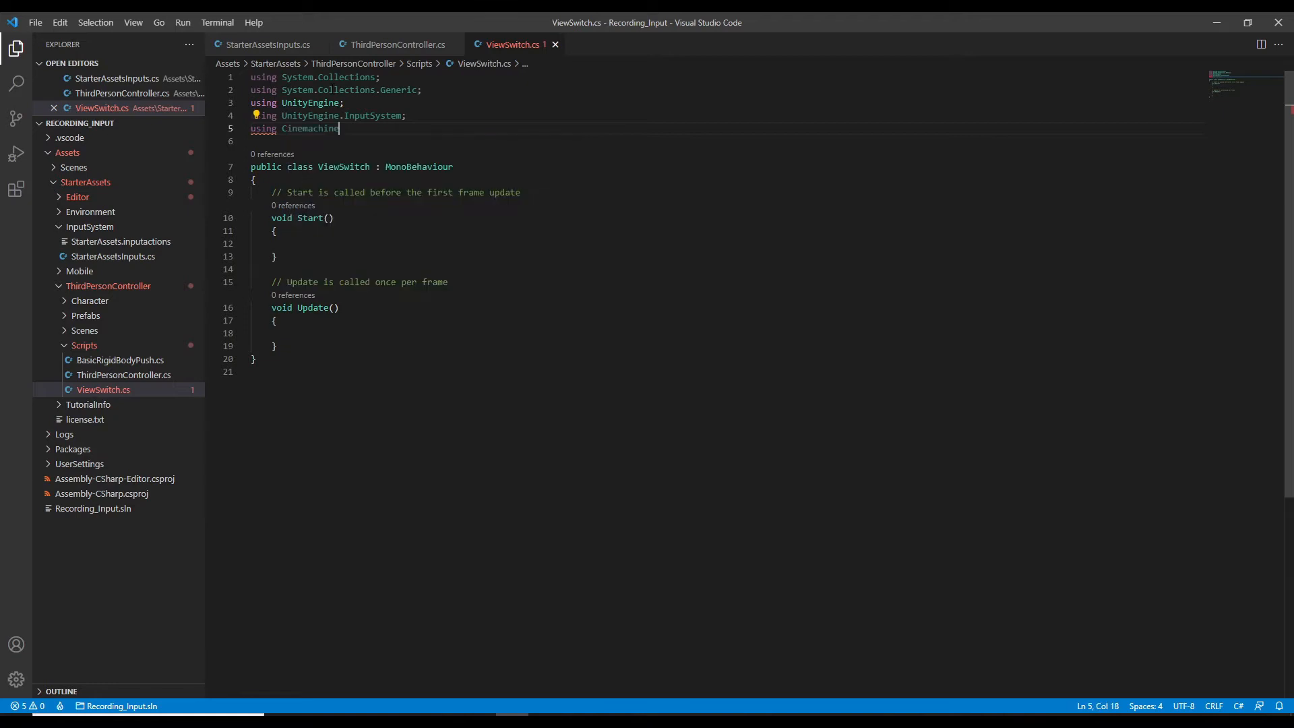
pyautogui.write(';')
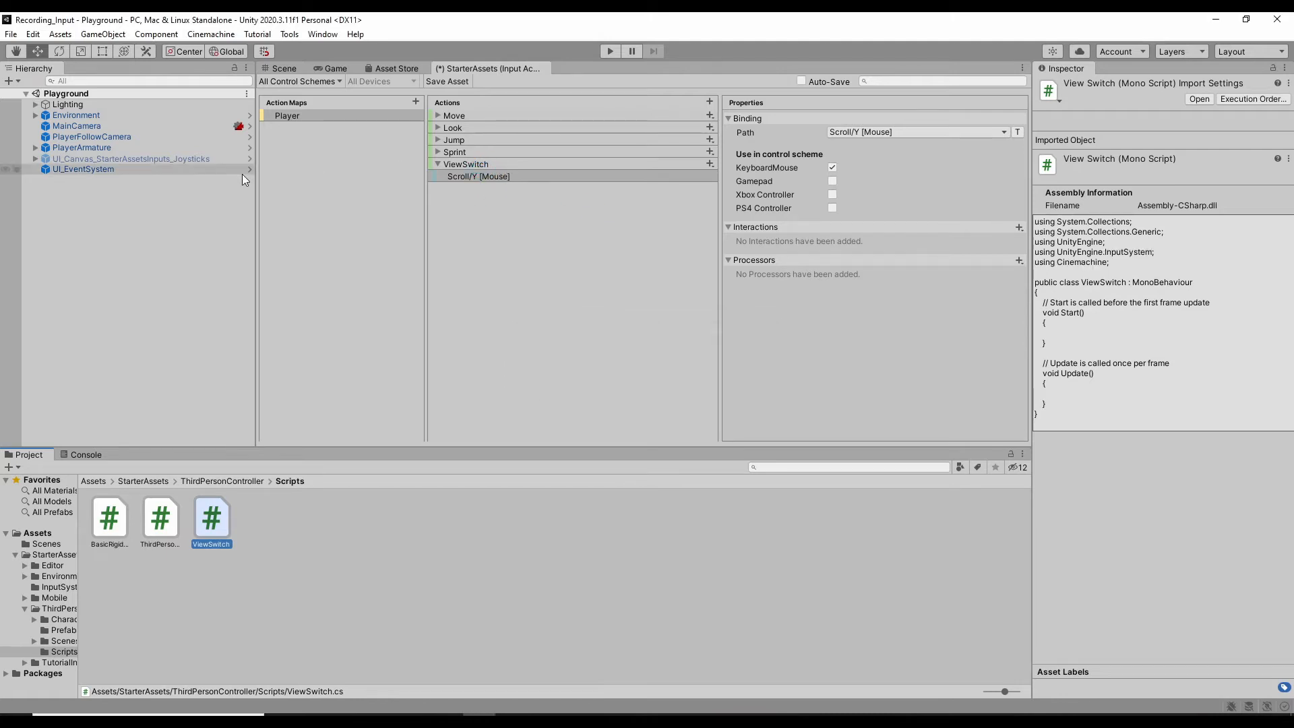
# Step: Reopen the ViewSwitch script from the Project window in the code editor
pyautogui.click(81, 147)
pyautogui.write('public Inpu')
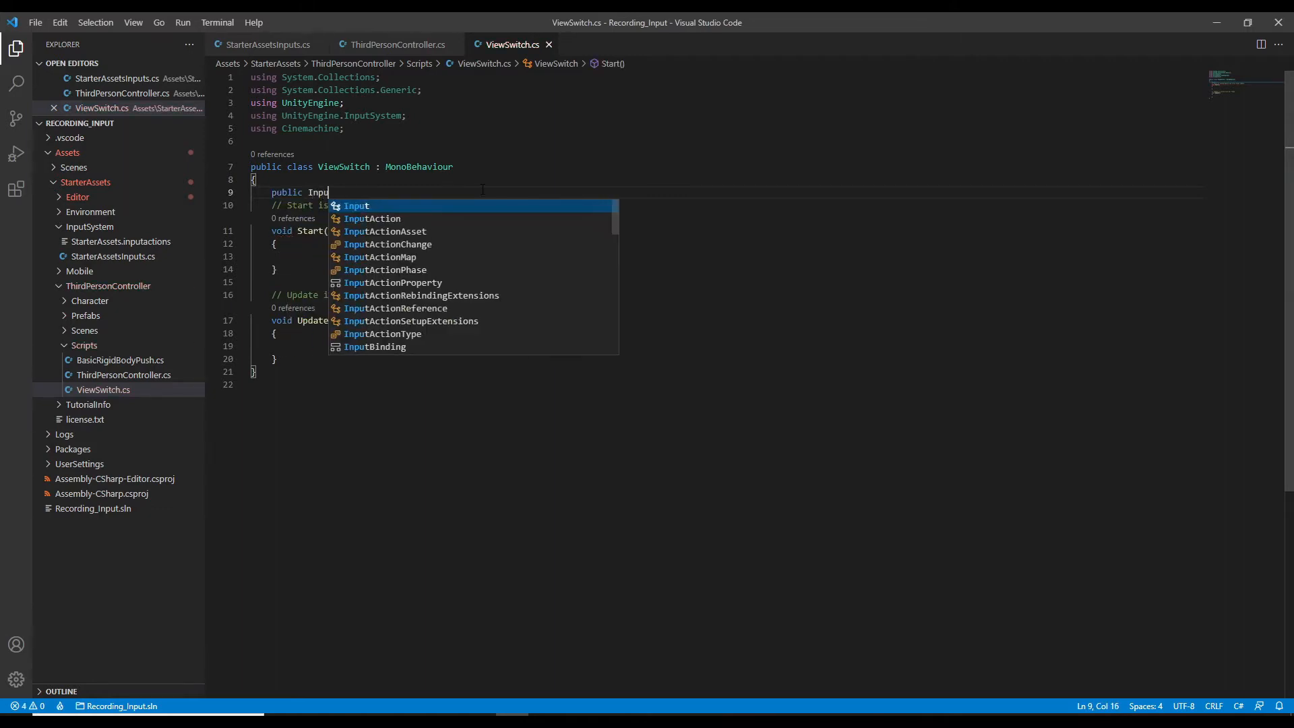
# Step: Declare 'public InputActionReference action_view;' and 'private float scrolling_value;' in the ViewSwitch class
pyautogui.write('tac')
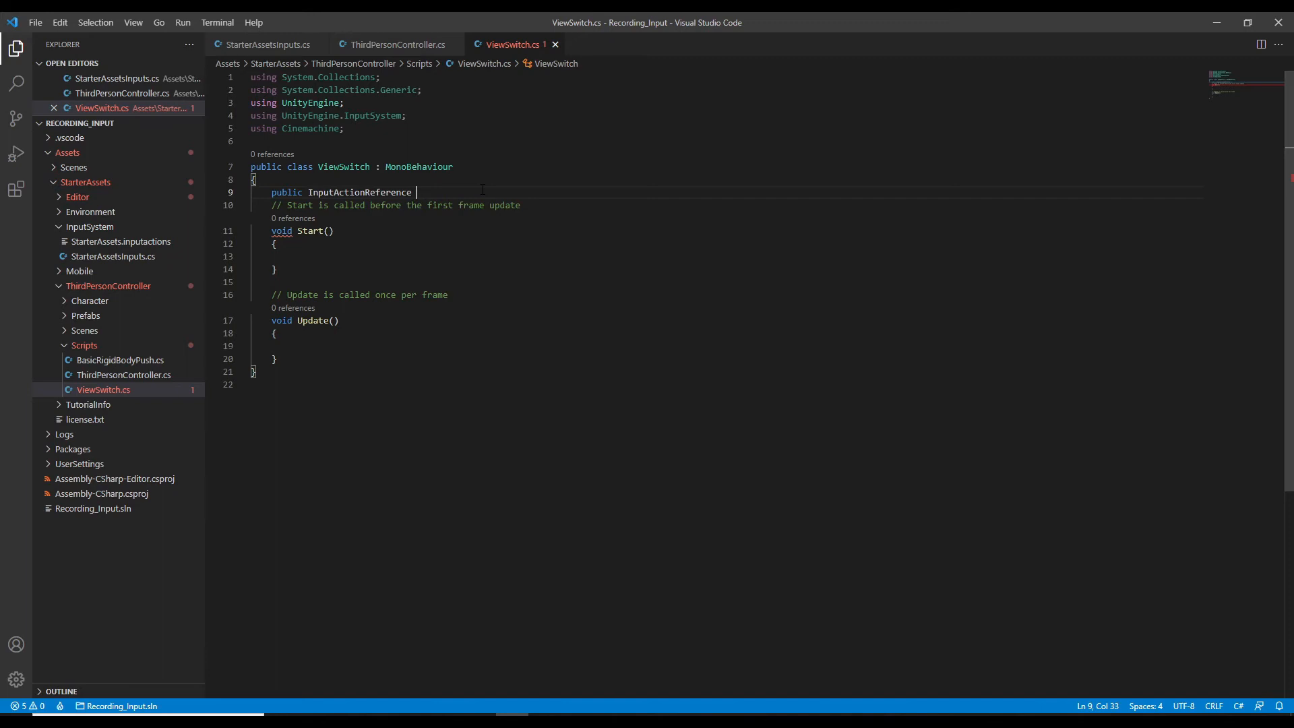
pyautogui.write('action_vew')
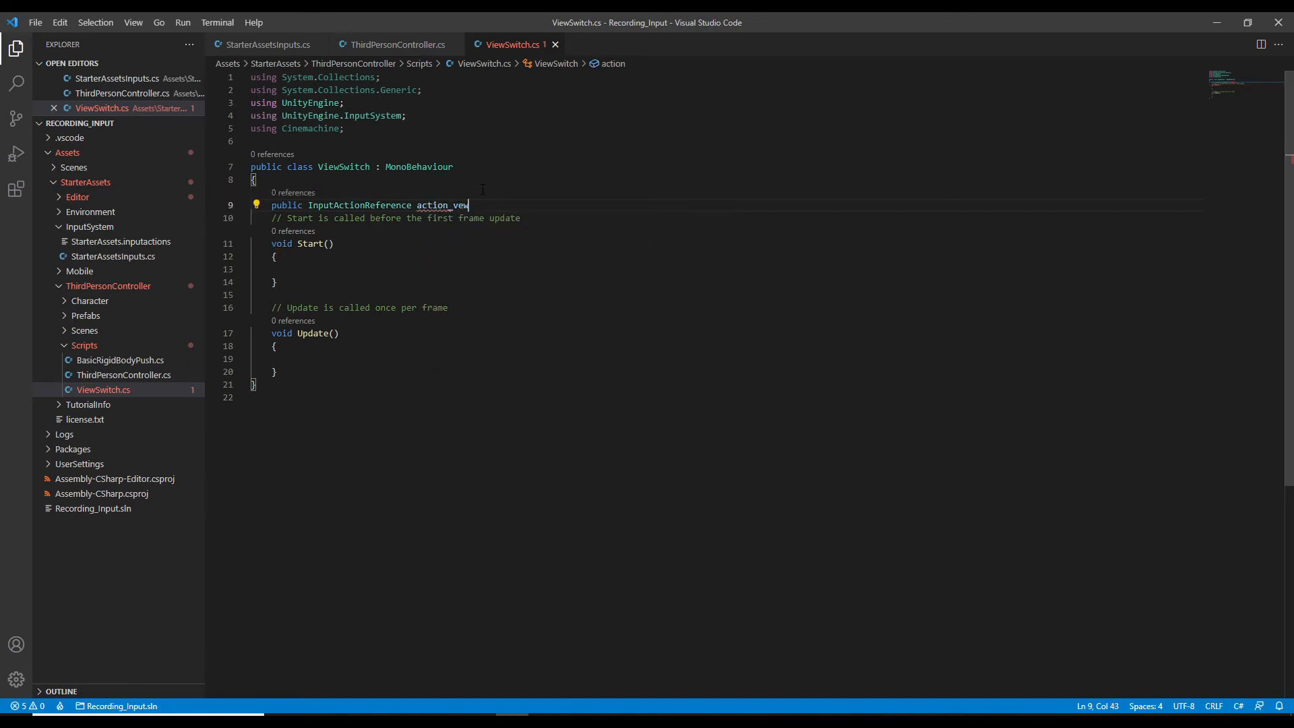
pyautogui.write('w;')
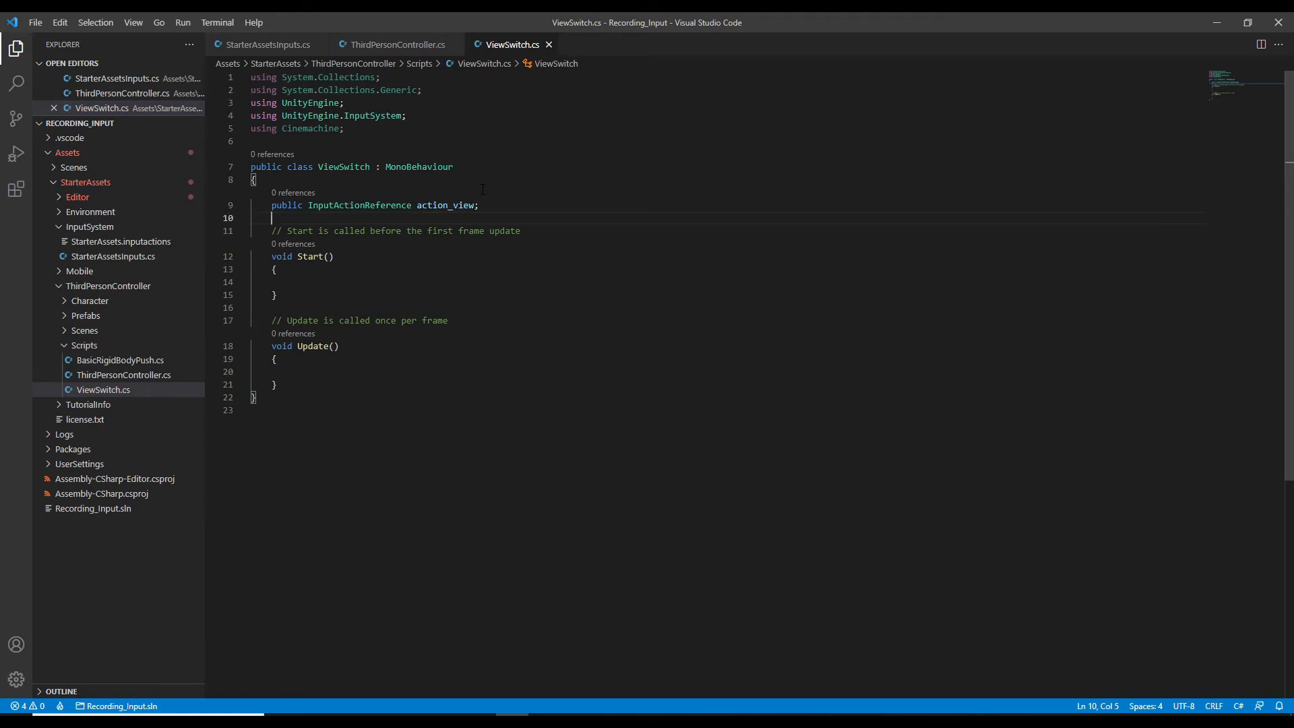
pyautogui.write('private float sc')
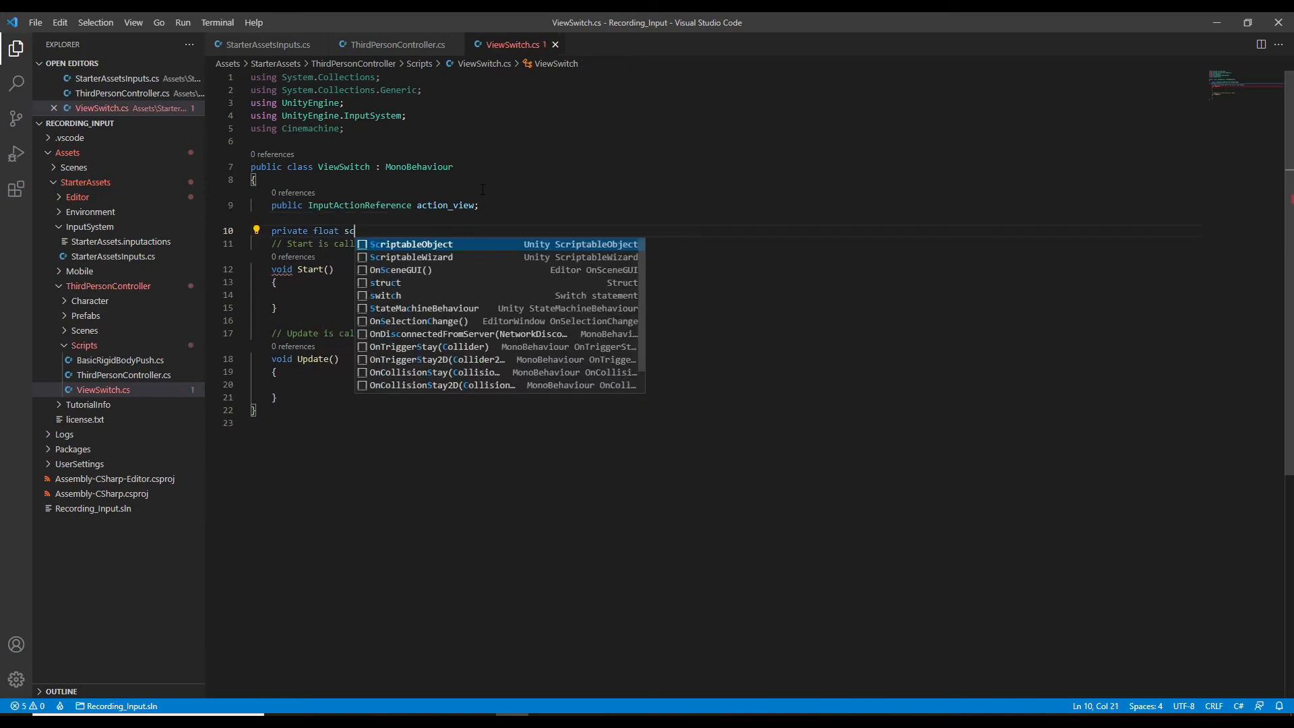
pyautogui.write('ro')
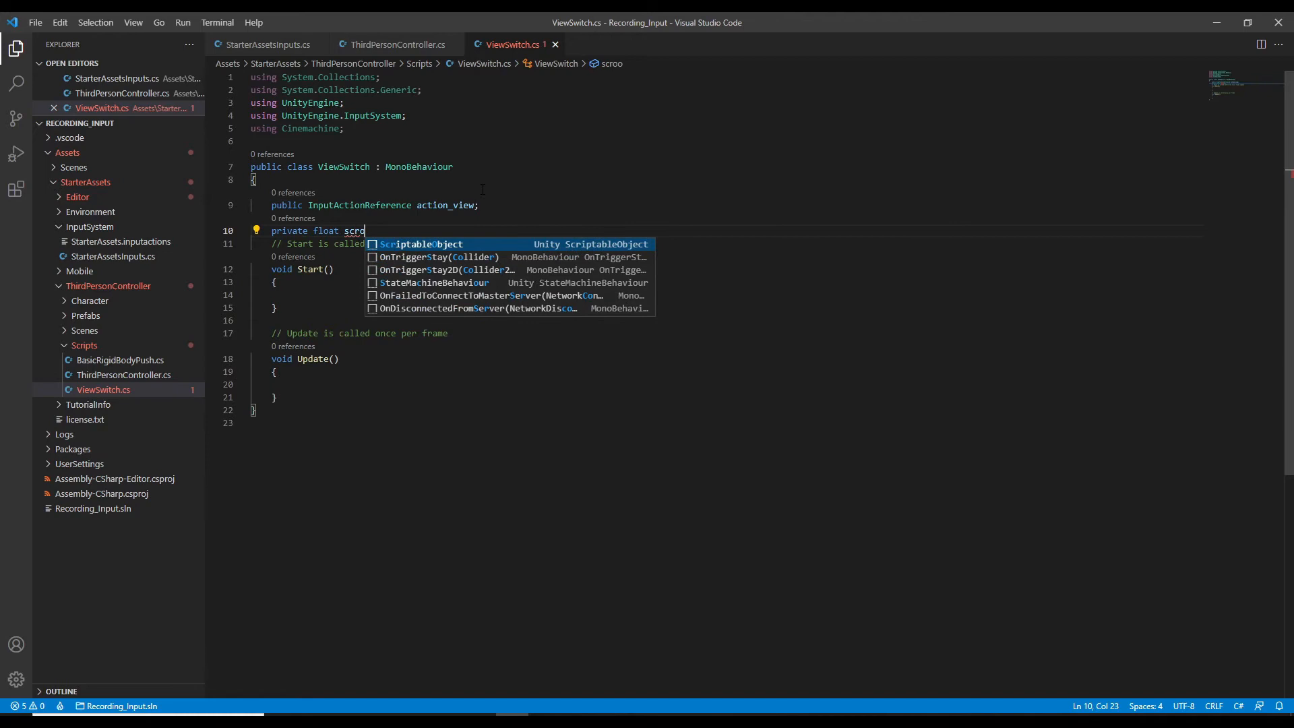
pyautogui.write('lling value')
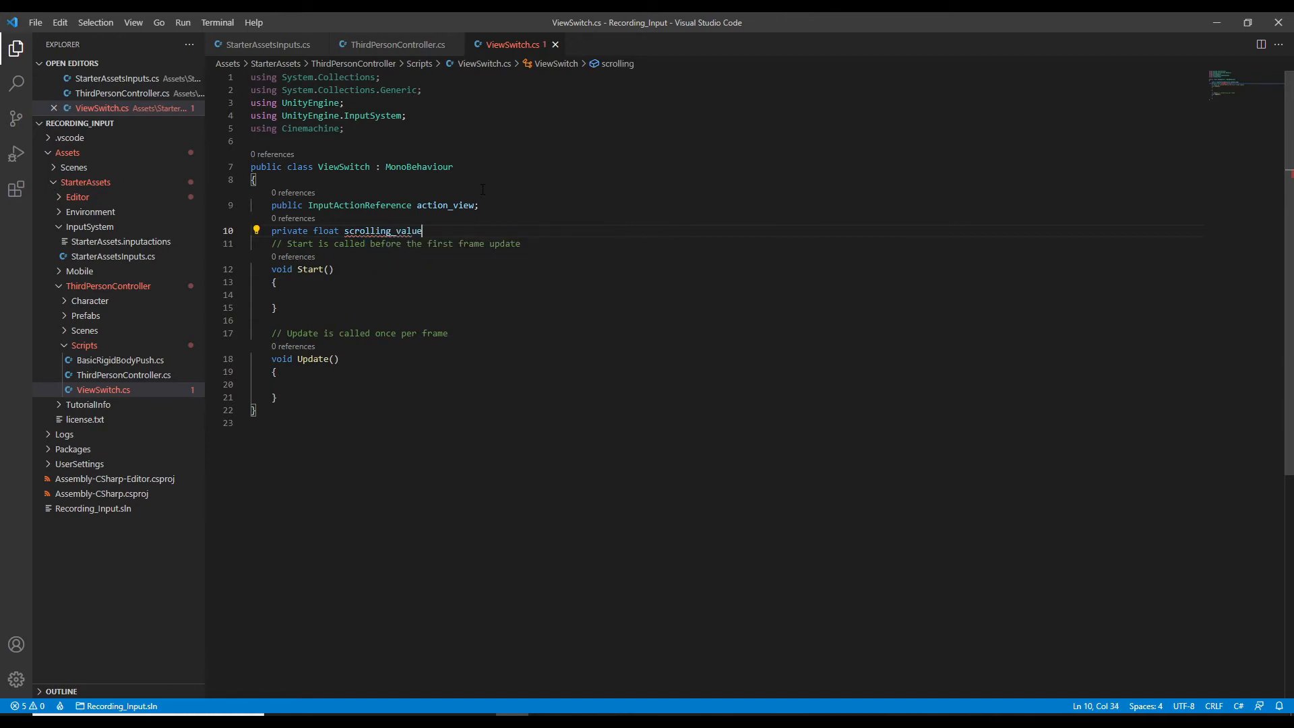
pyautogui.write(';')
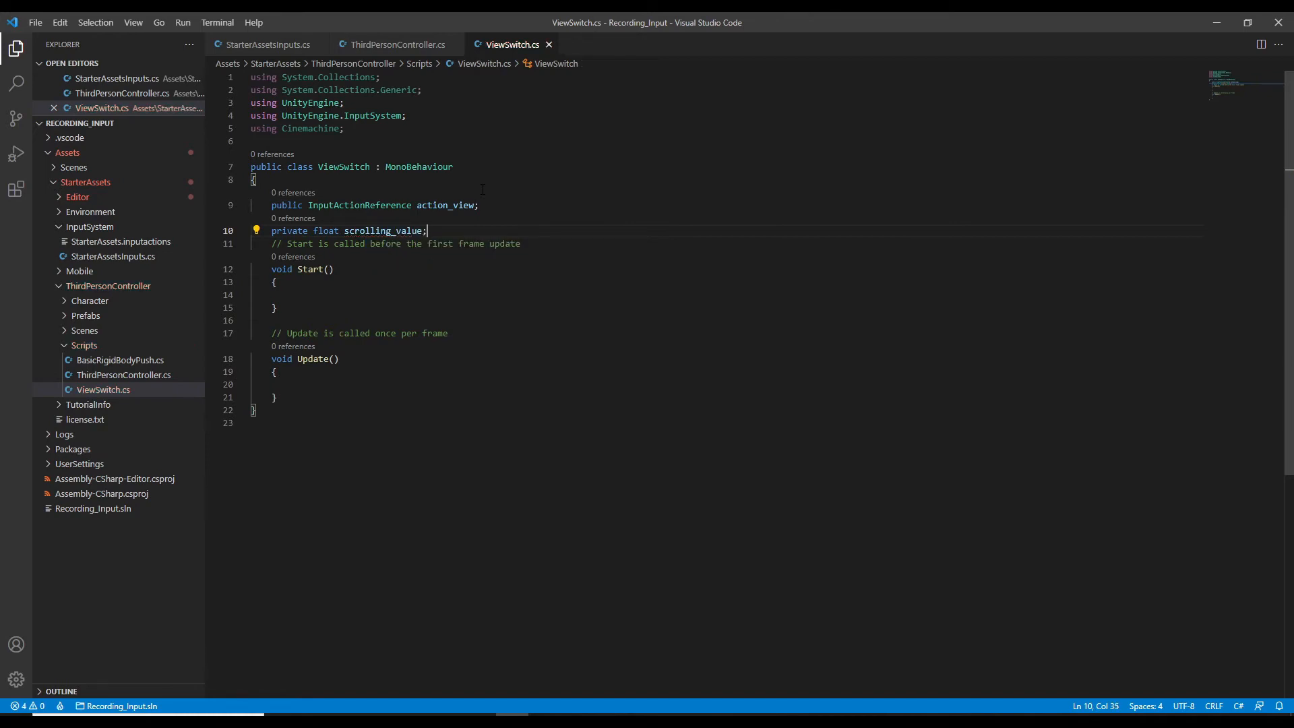
pyautogui.moveTo(488, 323)
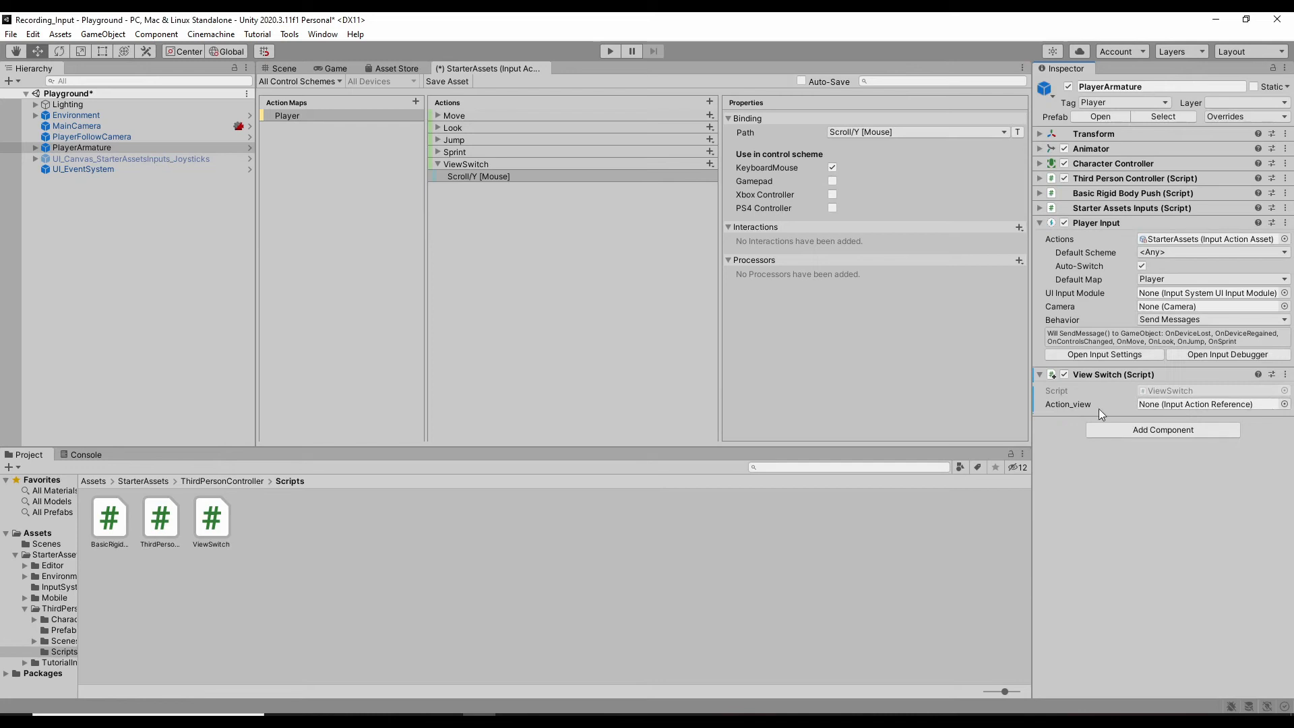
# Step: Assign Player/ViewSwitch to the View Switch component's Action_view field
pyautogui.click(467, 163)
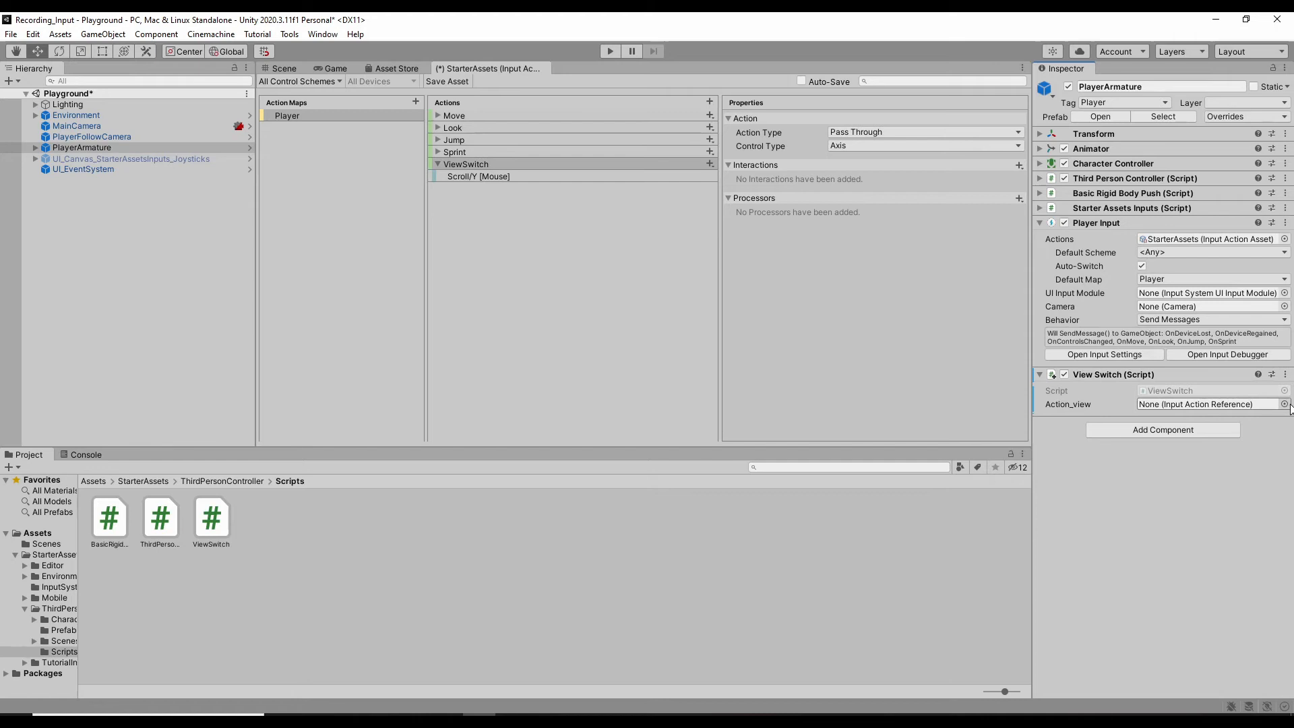
pyautogui.click(1281, 404)
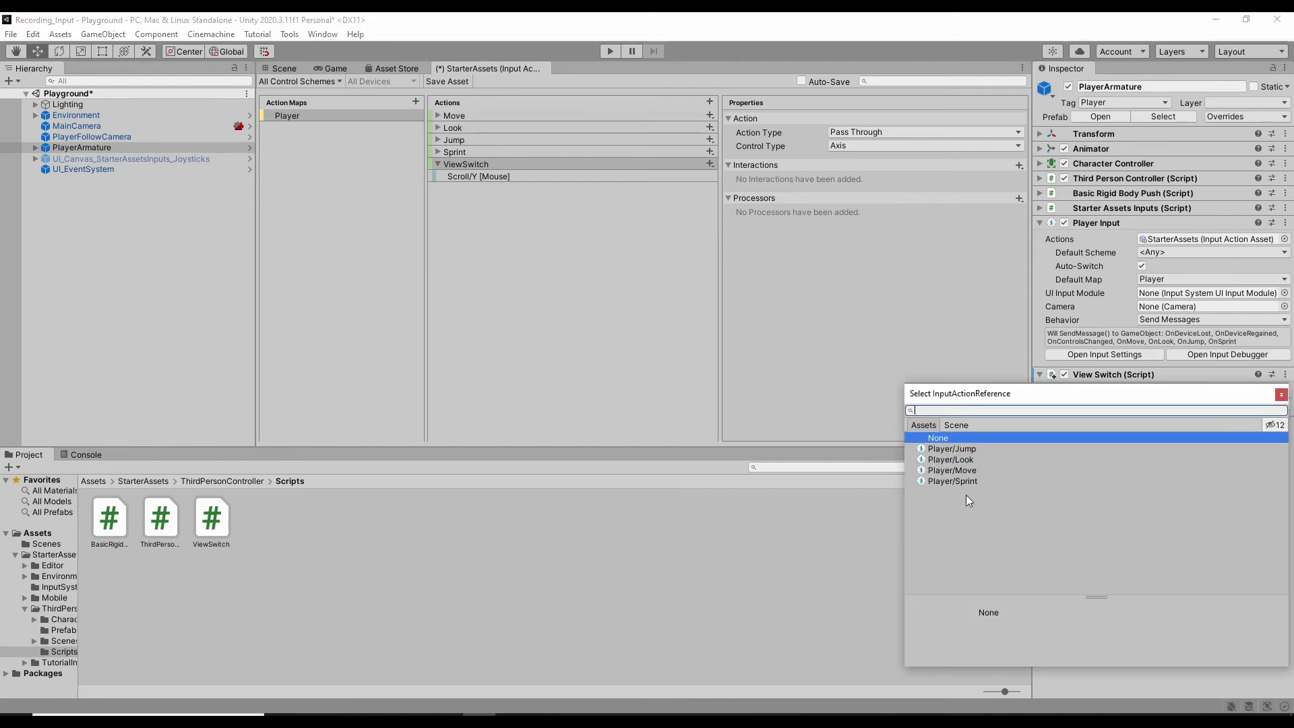
pyautogui.moveTo(1166, 413)
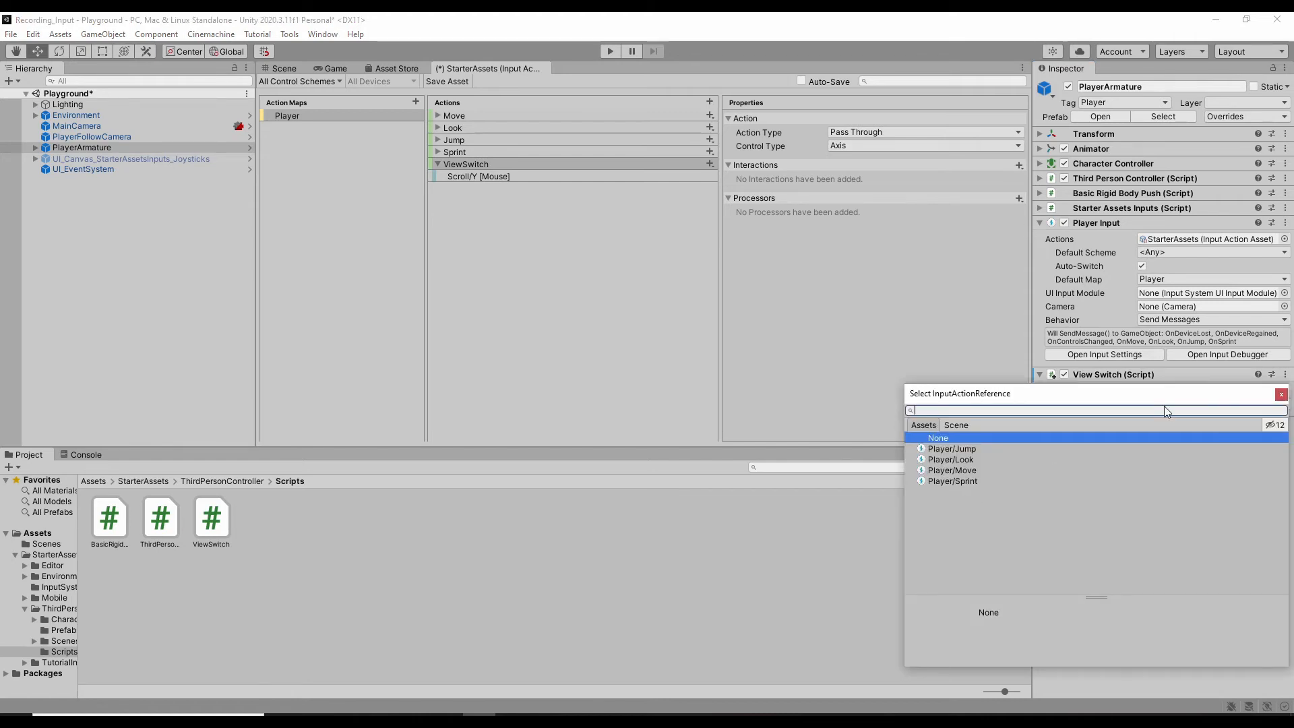
pyautogui.click(938, 437)
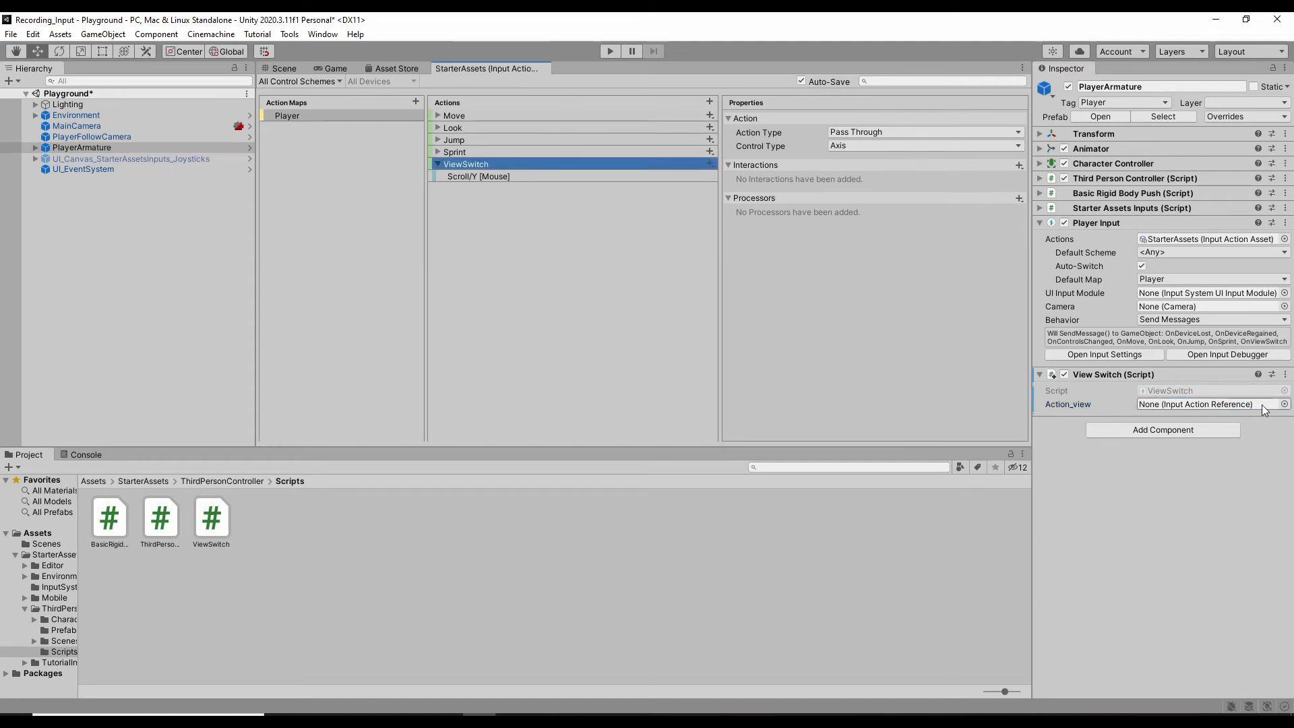
pyautogui.click(1269, 404)
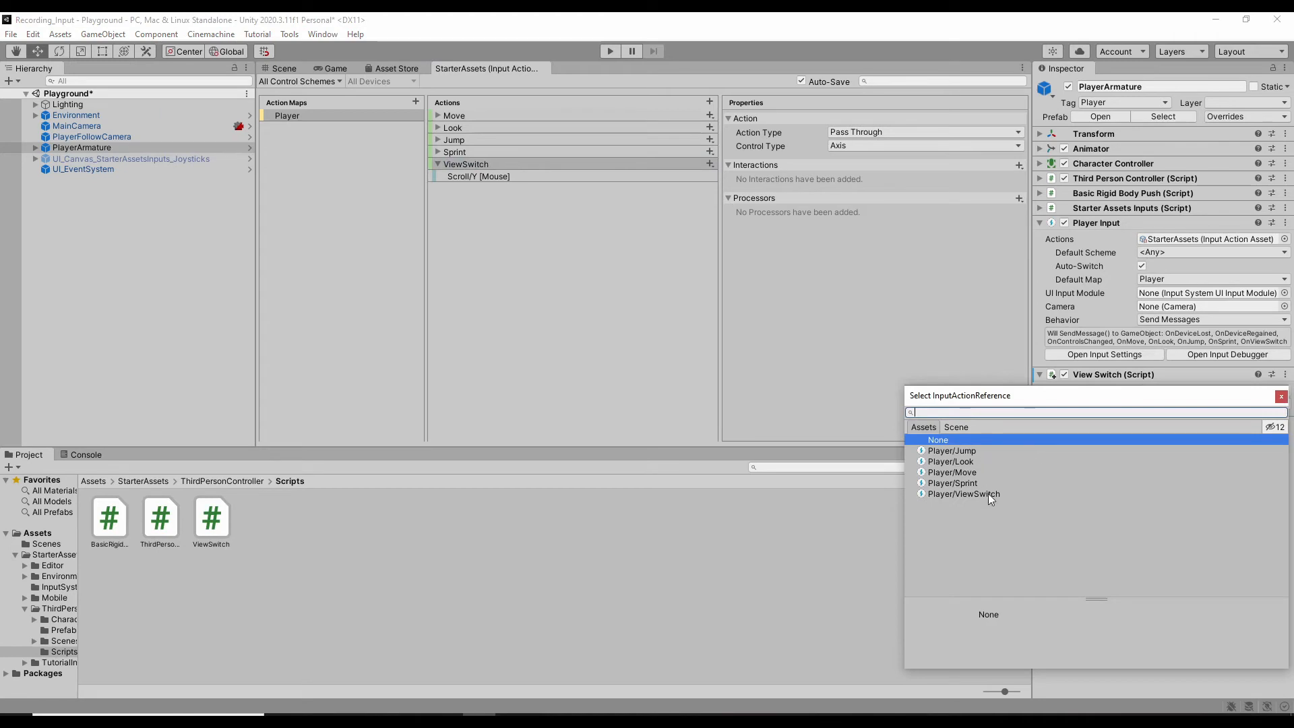
pyautogui.click(964, 493)
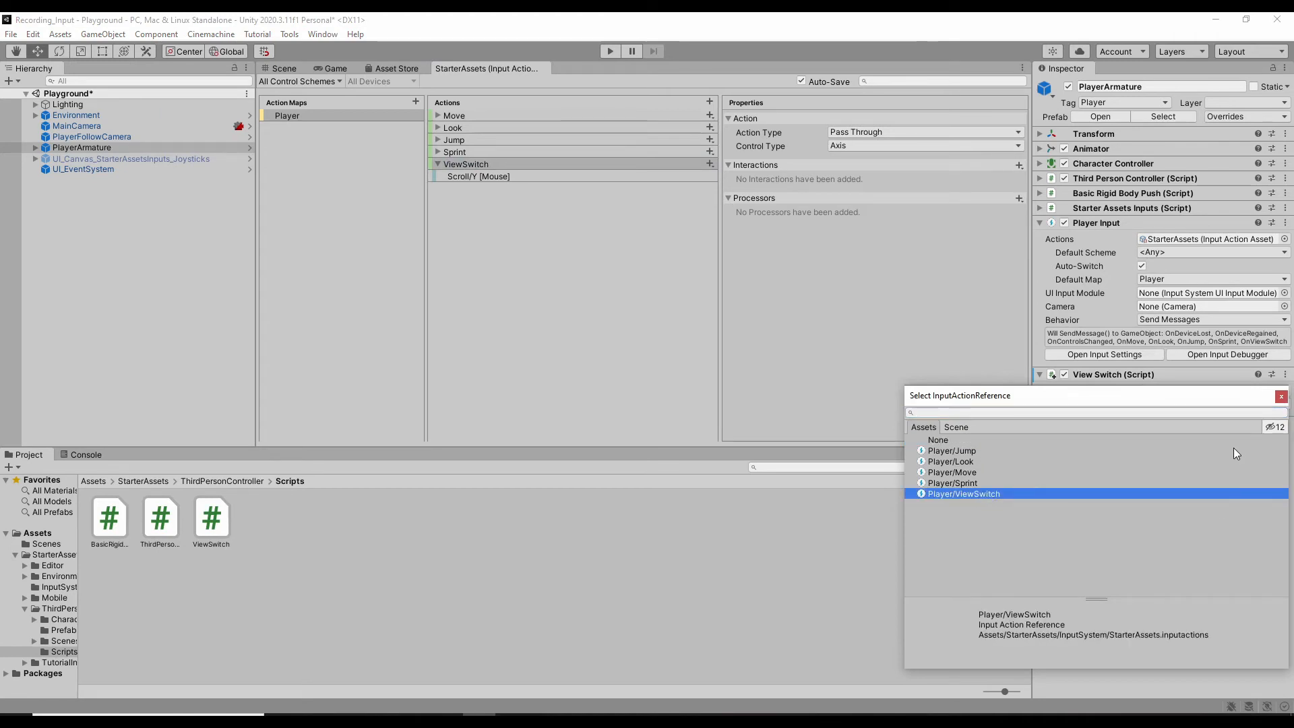
pyautogui.doubleClick(964, 493)
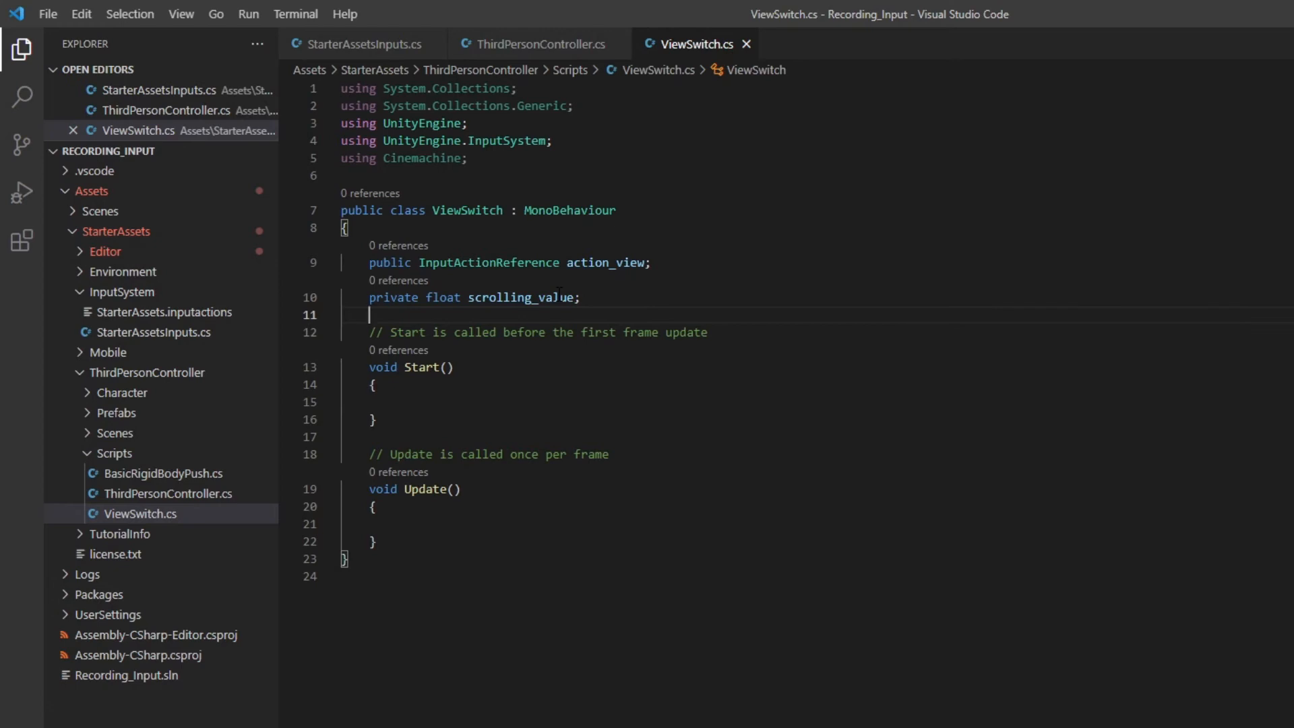
# Step: In a new Awake method, subscribe action_view.action.performed to store ReadValue<float>() in scrolling_value
pyautogui.write('private void Awake()')
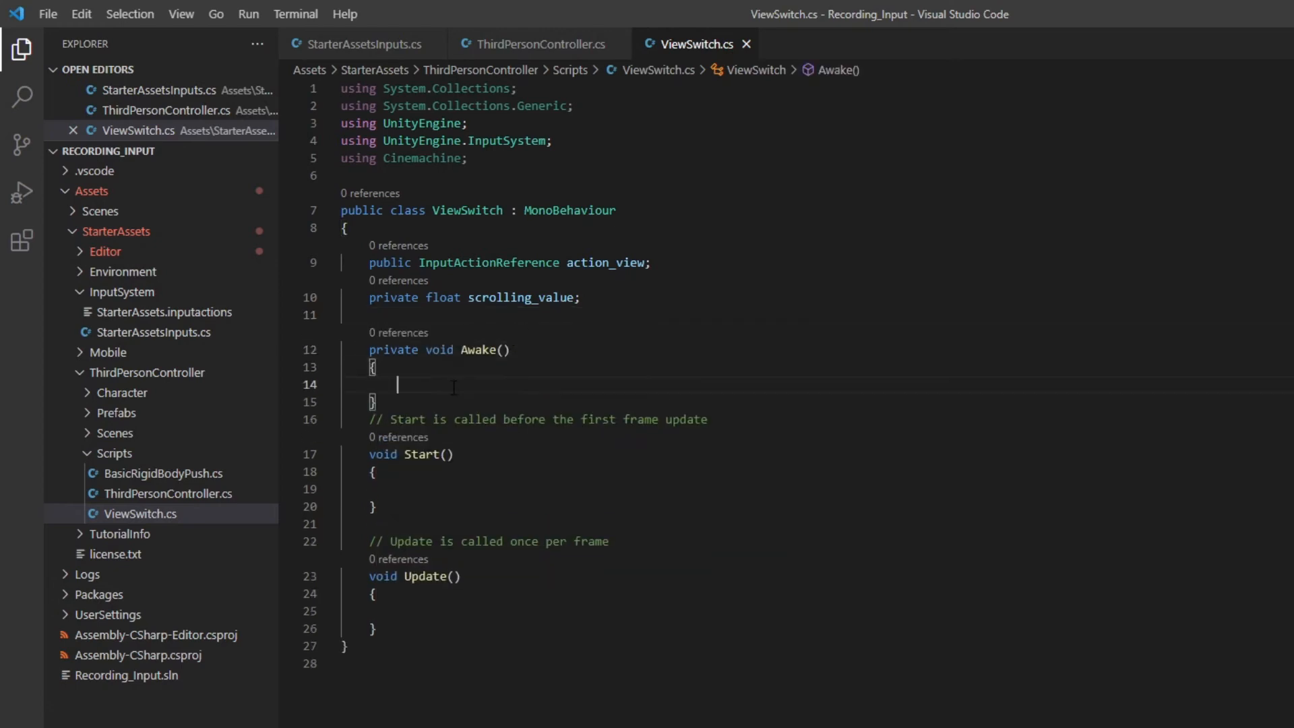
pyautogui.write('action_view.action.performed')
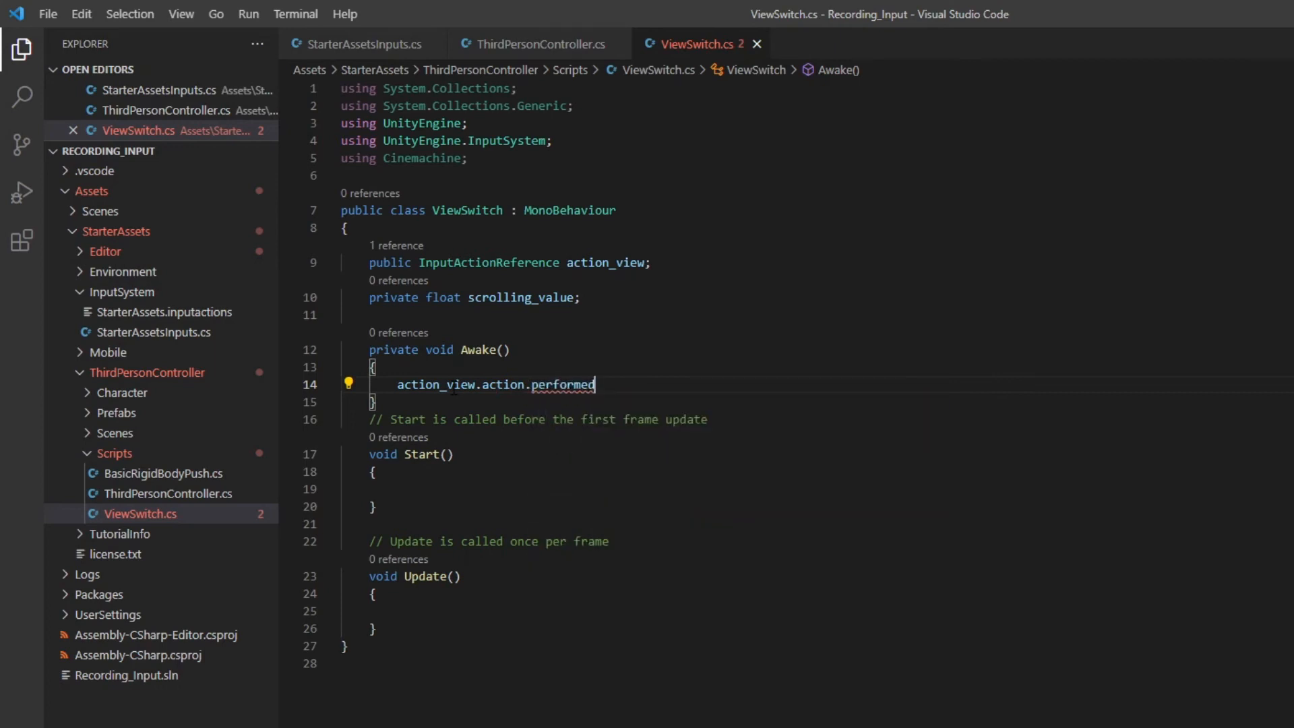
pyautogui.write('+= x')
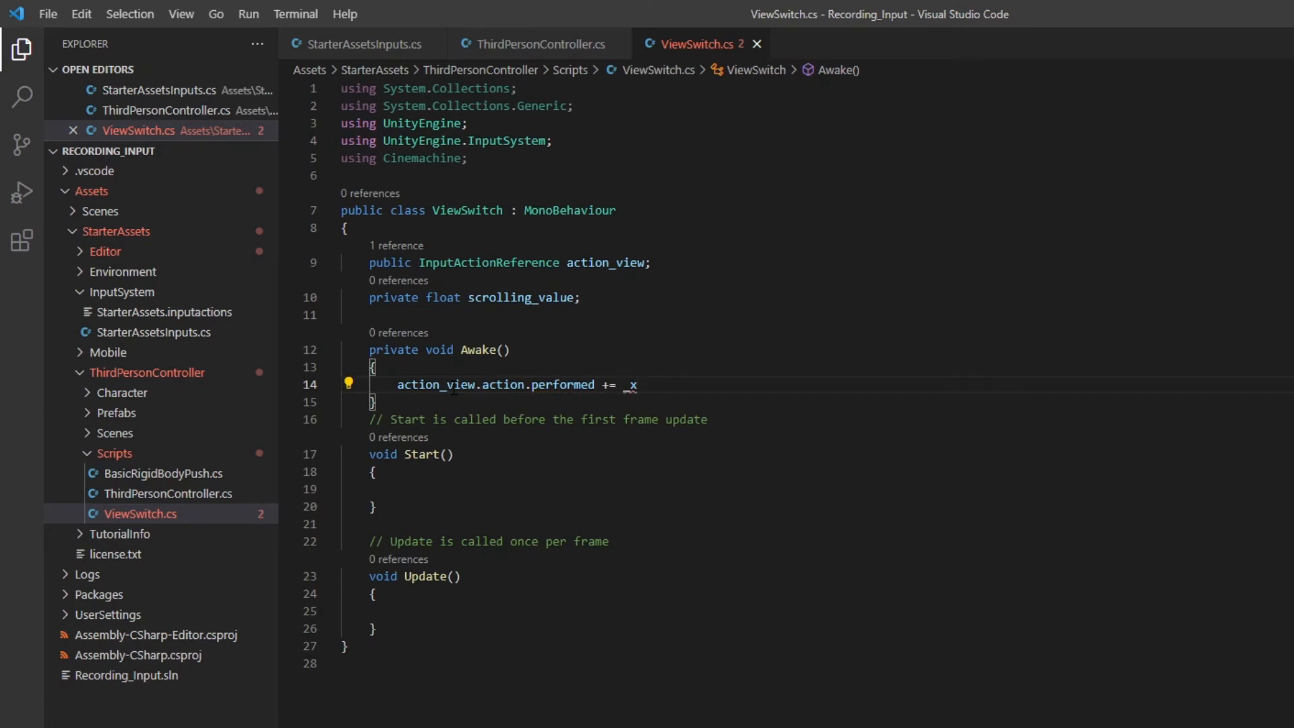
pyautogui.write('=')
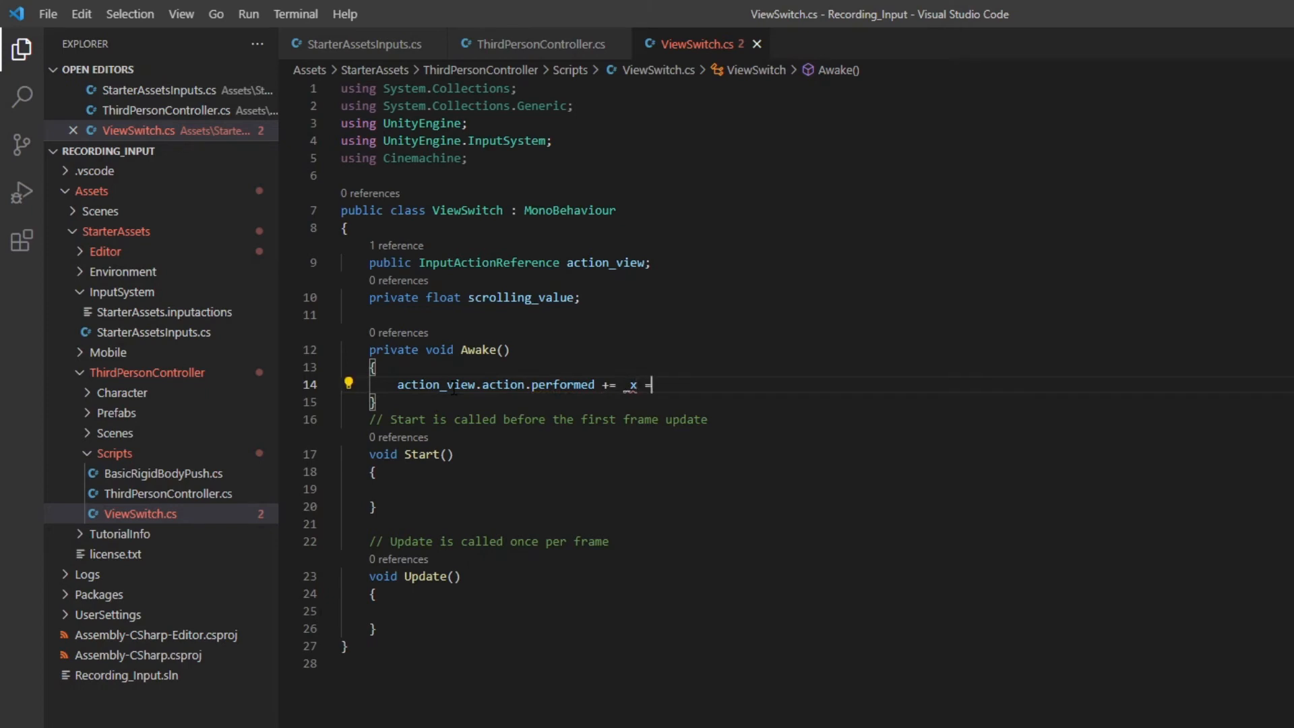
pyautogui.write('>')
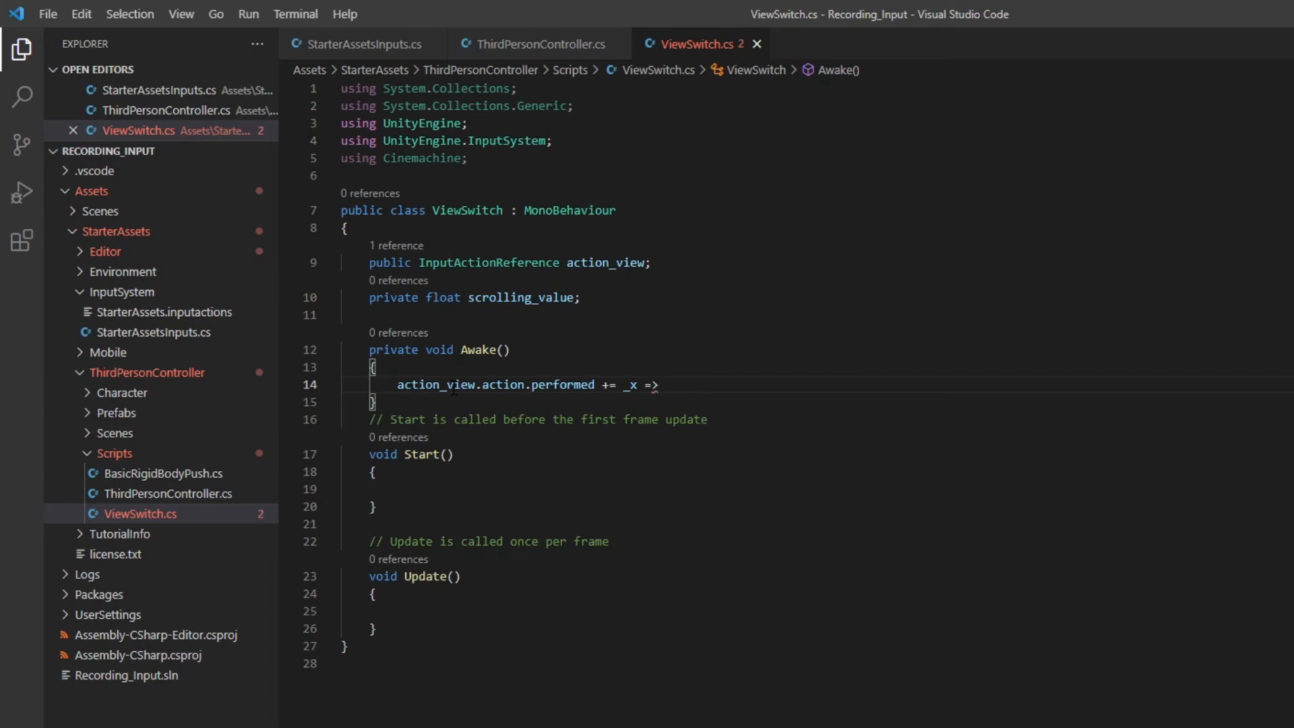
pyautogui.write('scrolling_value')
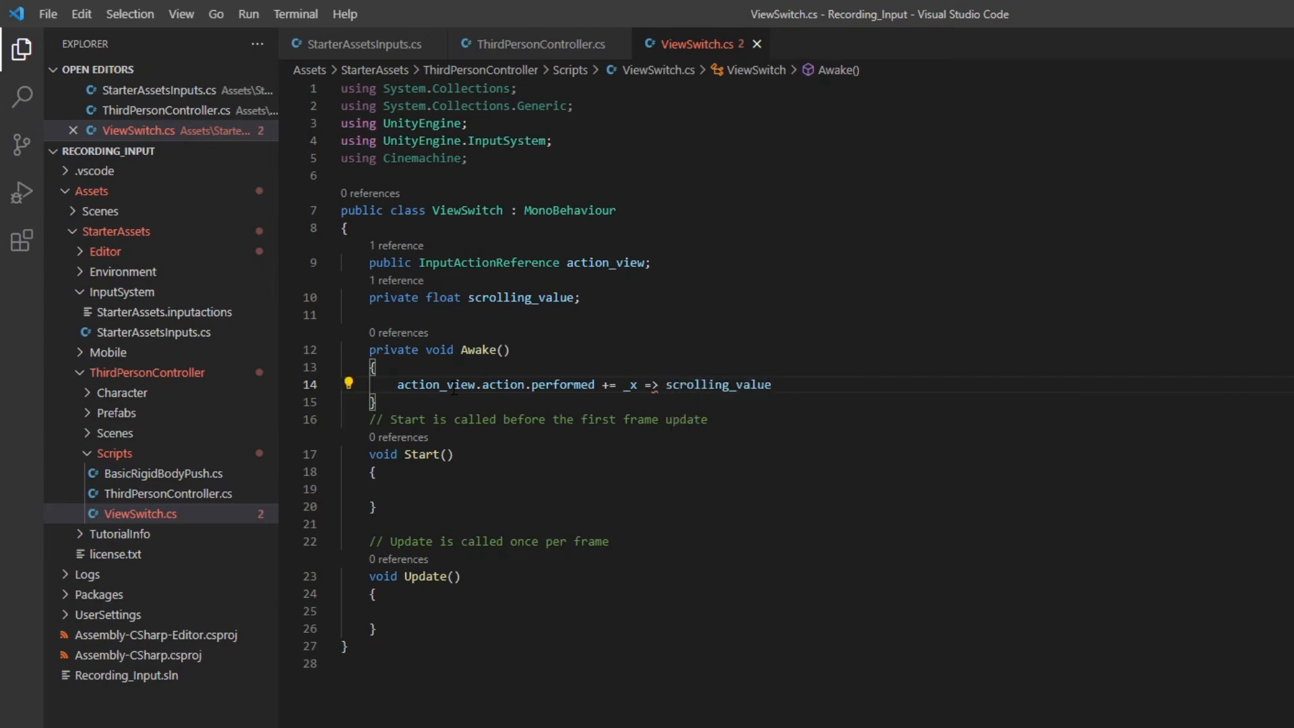
pyautogui.write('=')
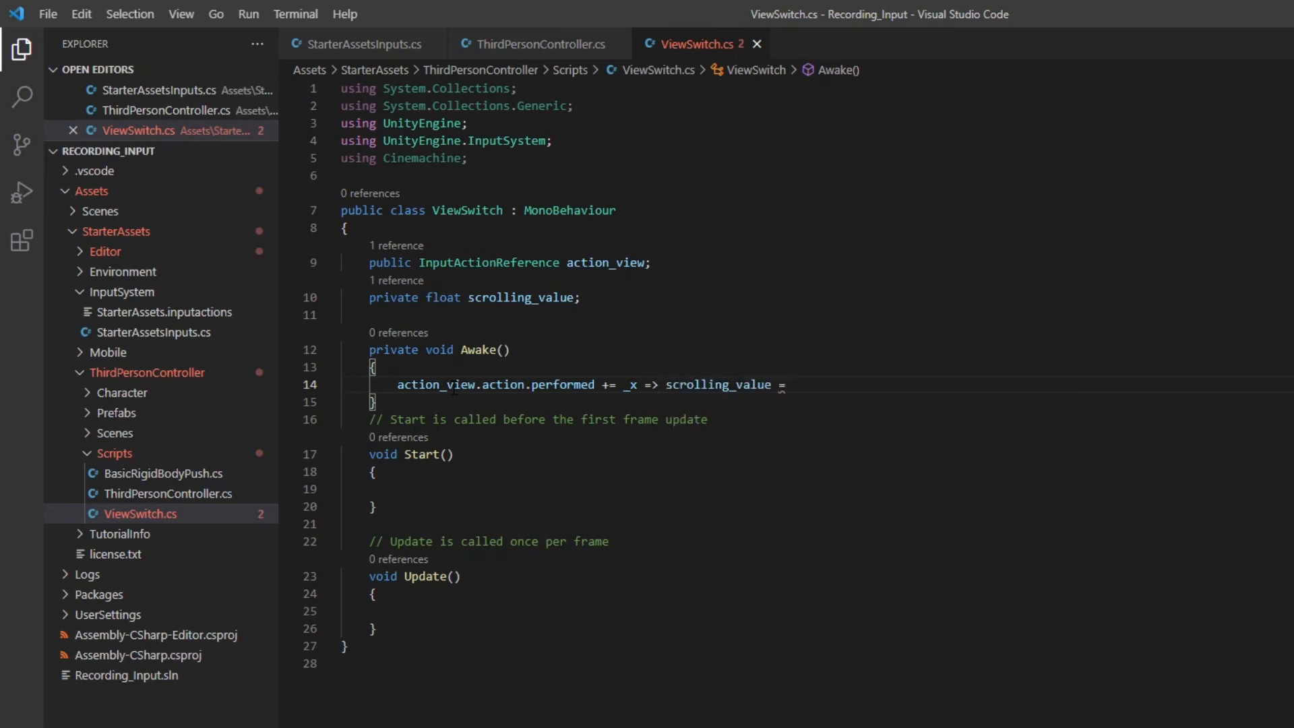
pyautogui.write('_x.')
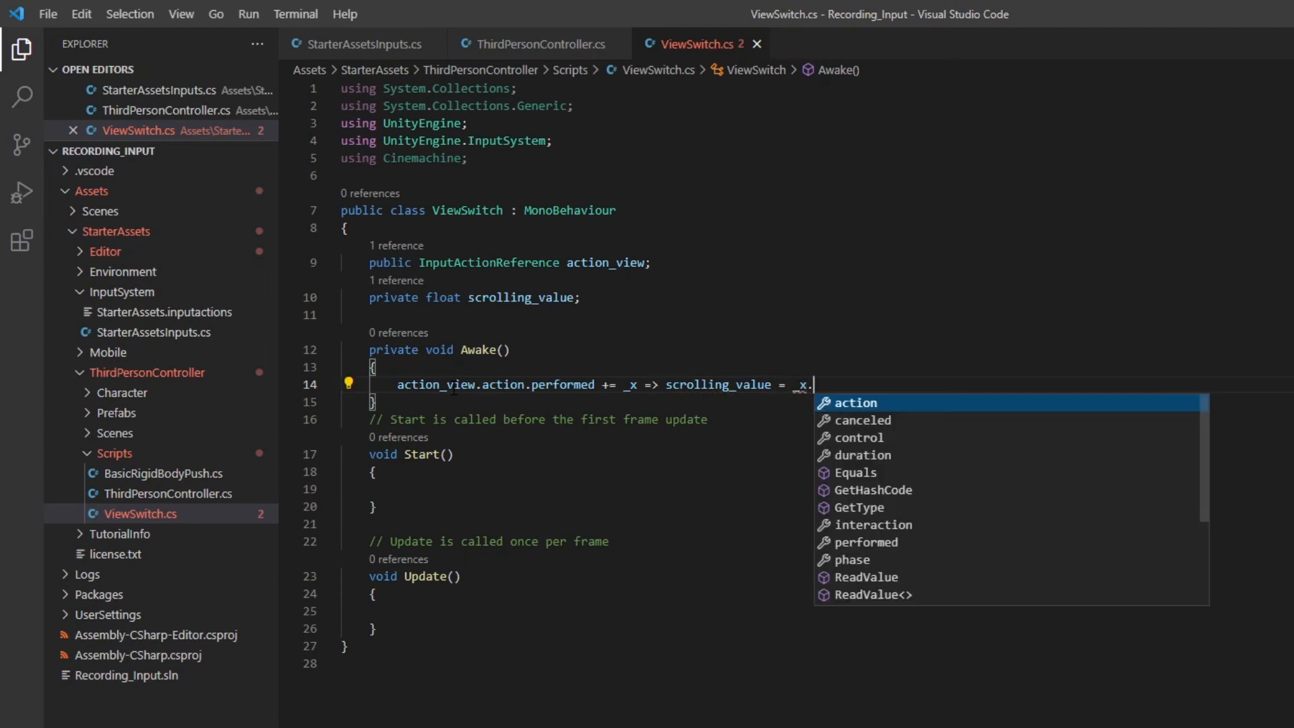
pyautogui.write('action.ReadValue<>(')
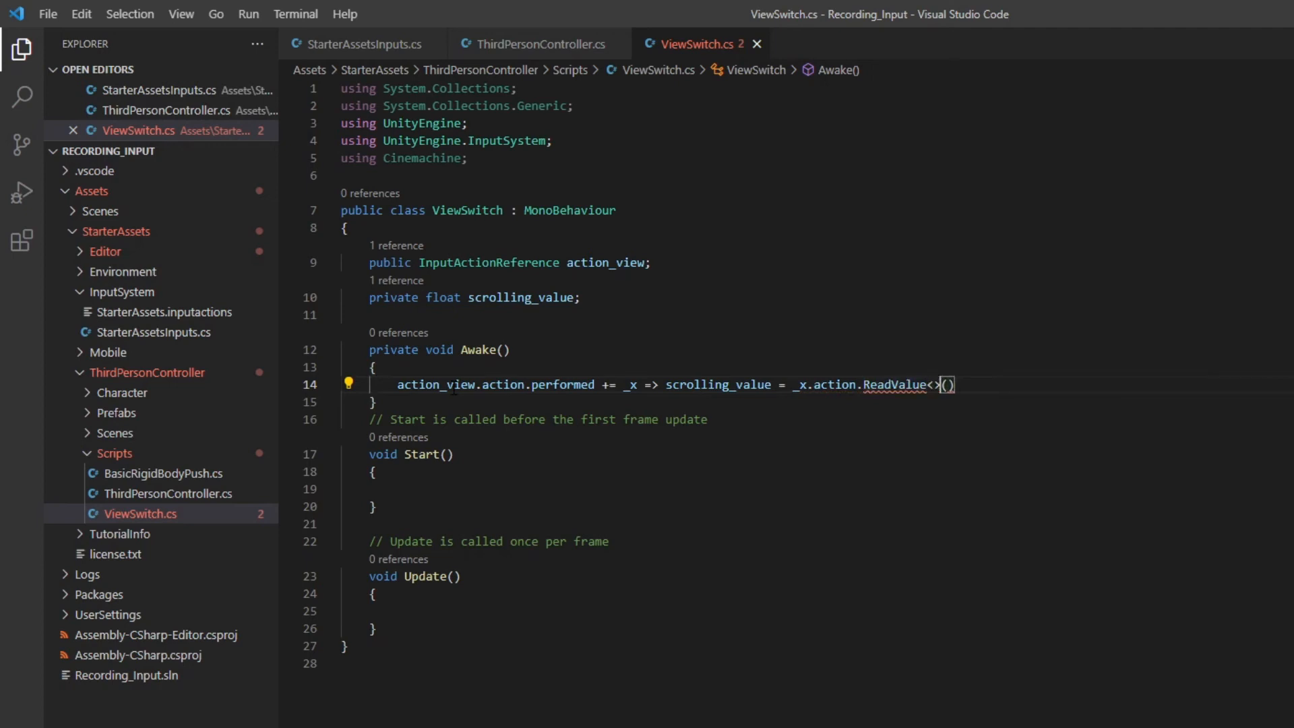
pyautogui.write('float')
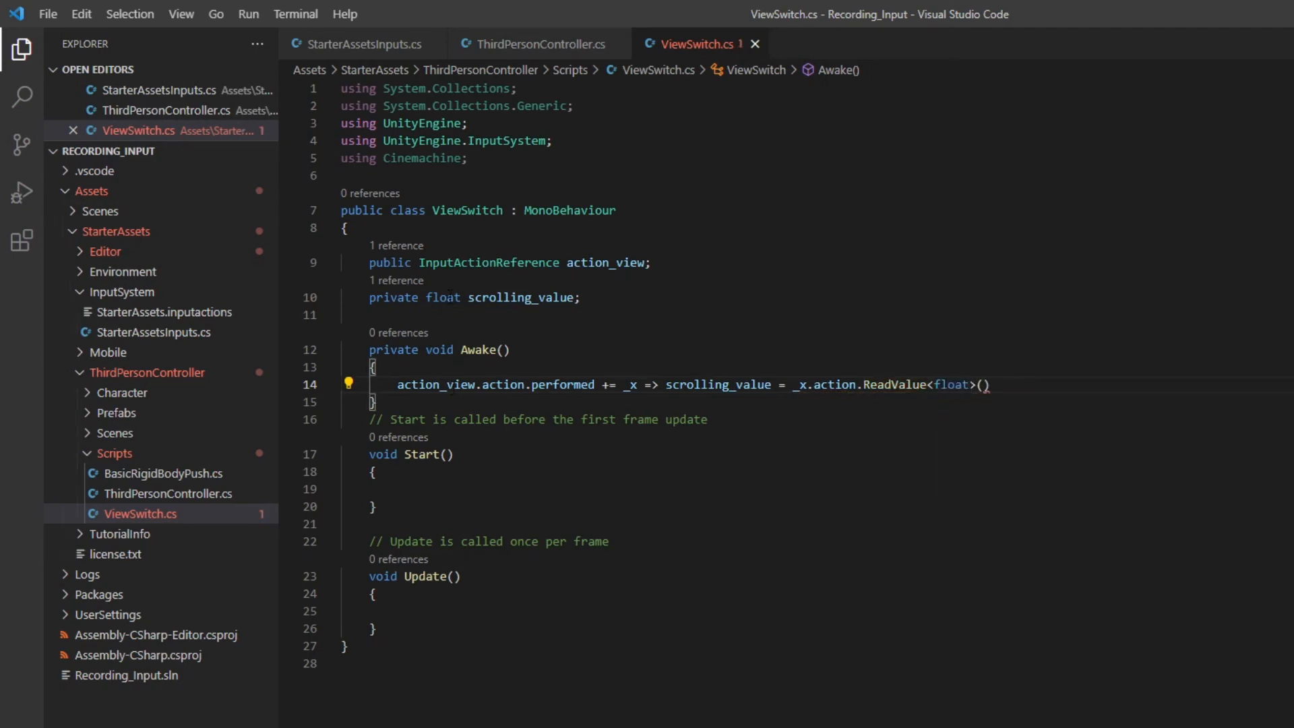
pyautogui.write(';')
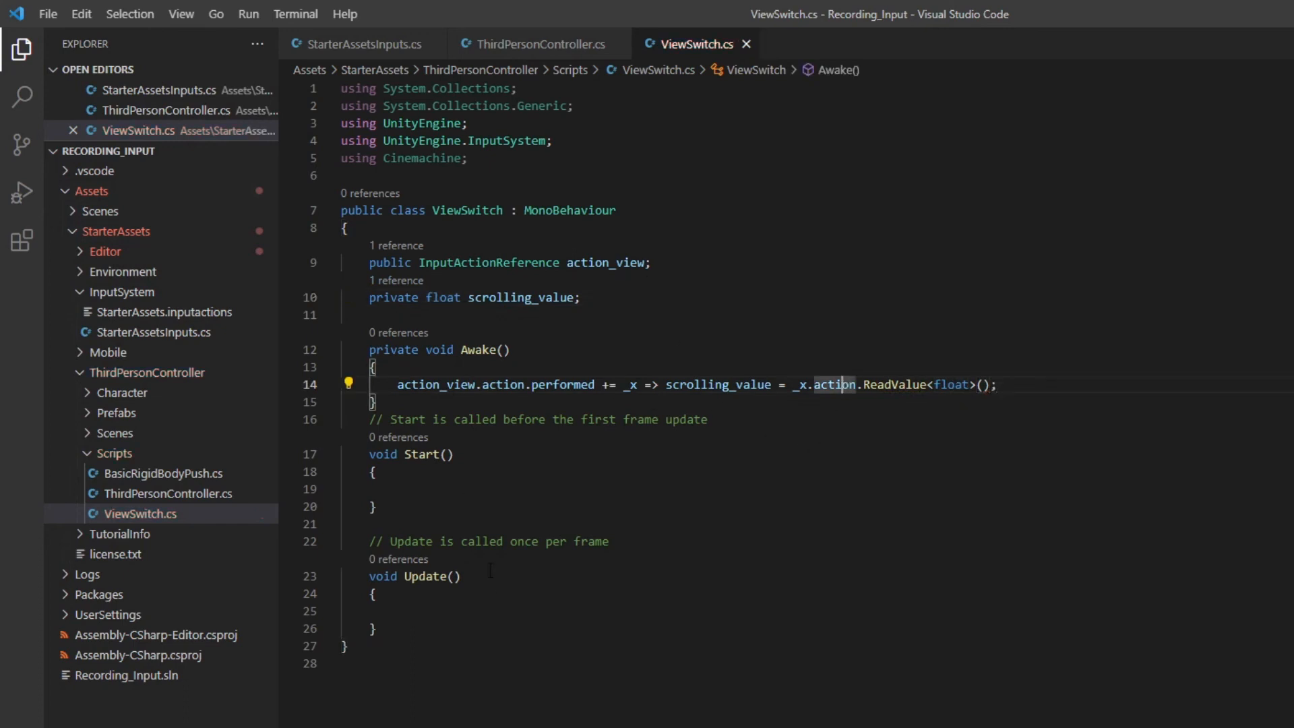
pyautogui.click(375, 593)
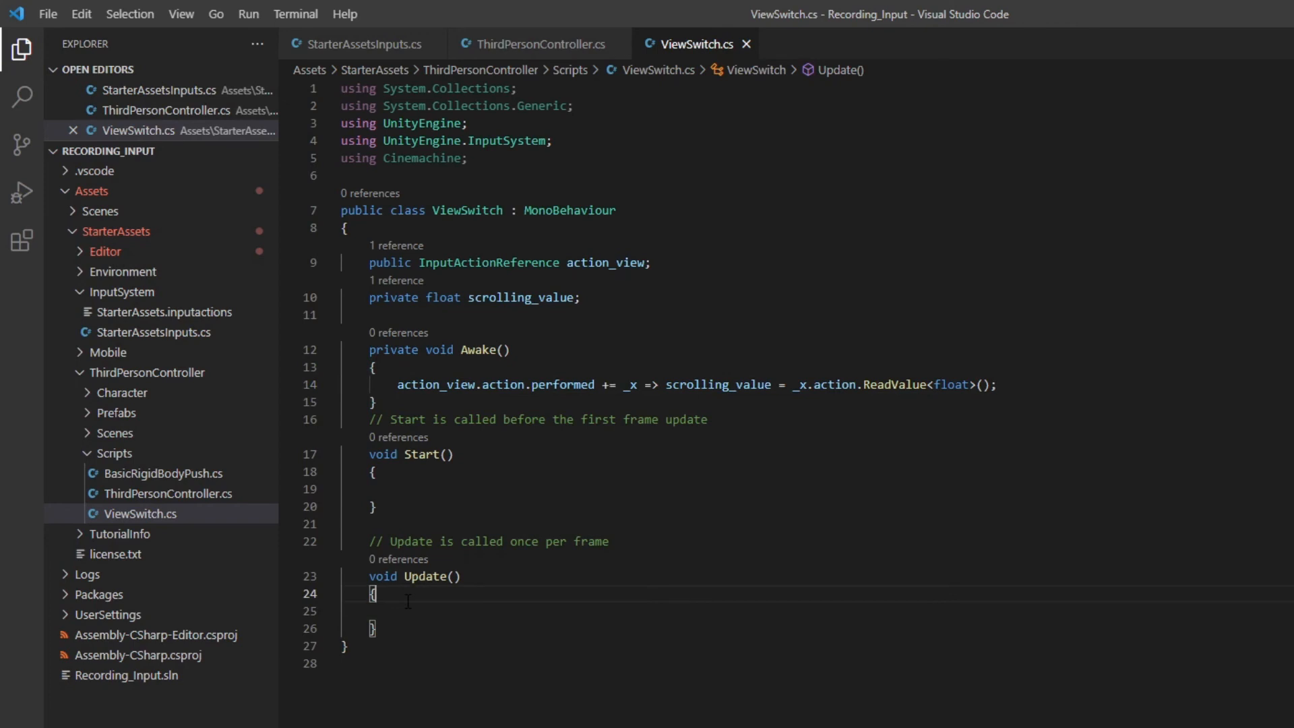
# Step: In Update, log "Scroll Up" when scrolling_value is greater than 0
pyautogui.write('if(s')
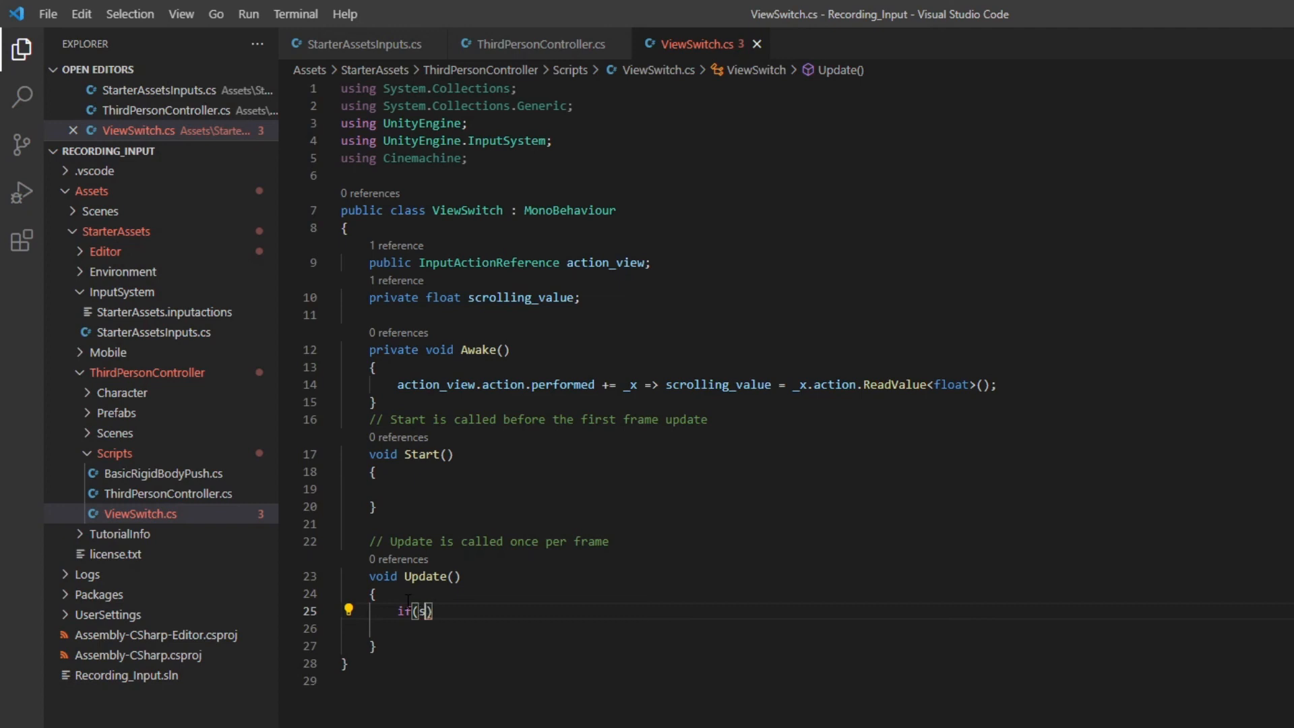
pyautogui.write('crolling_value > 0')
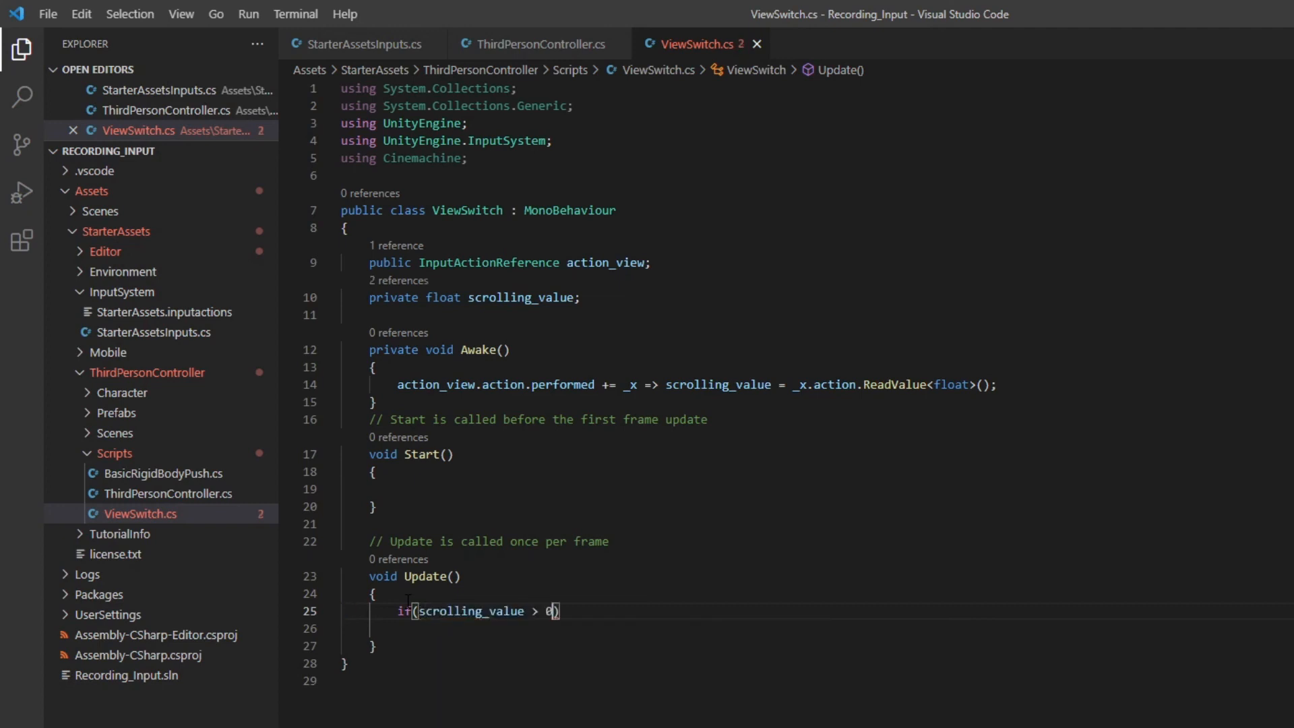
pyautogui.press('Enter')
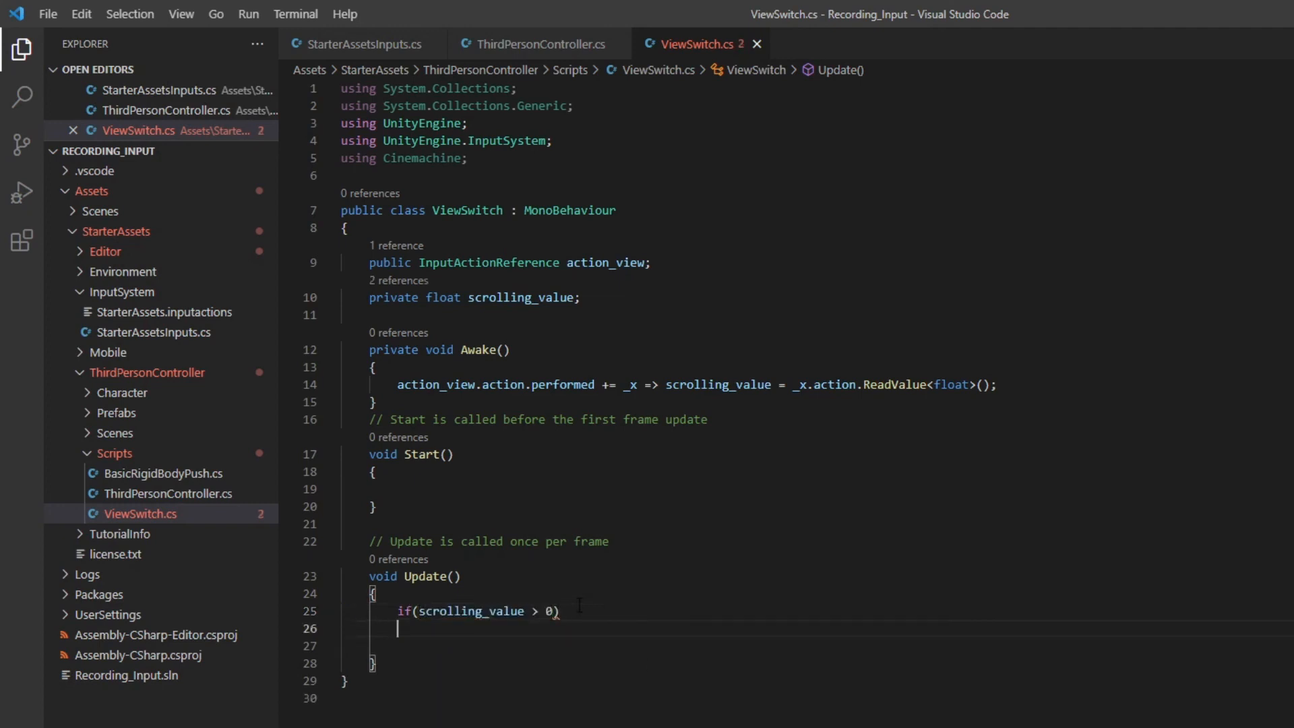
pyautogui.write('Debug.Log(')
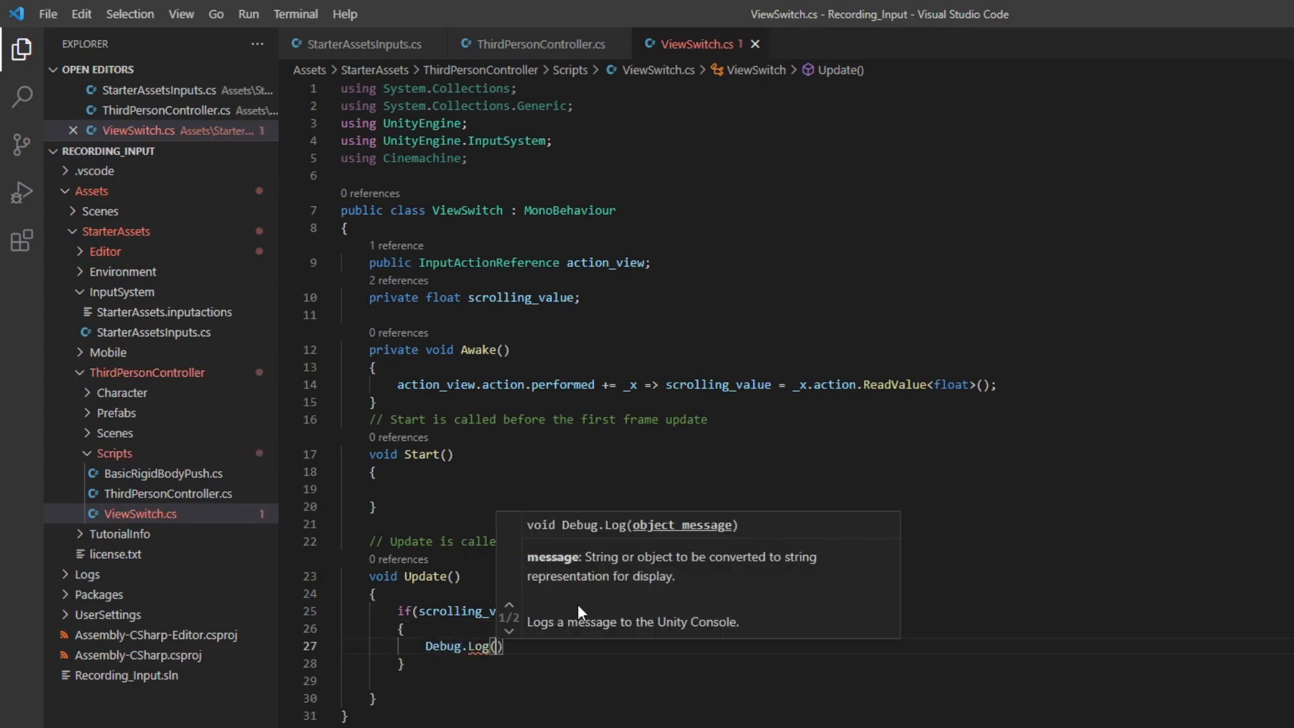
pyautogui.write('"Scroll Up')
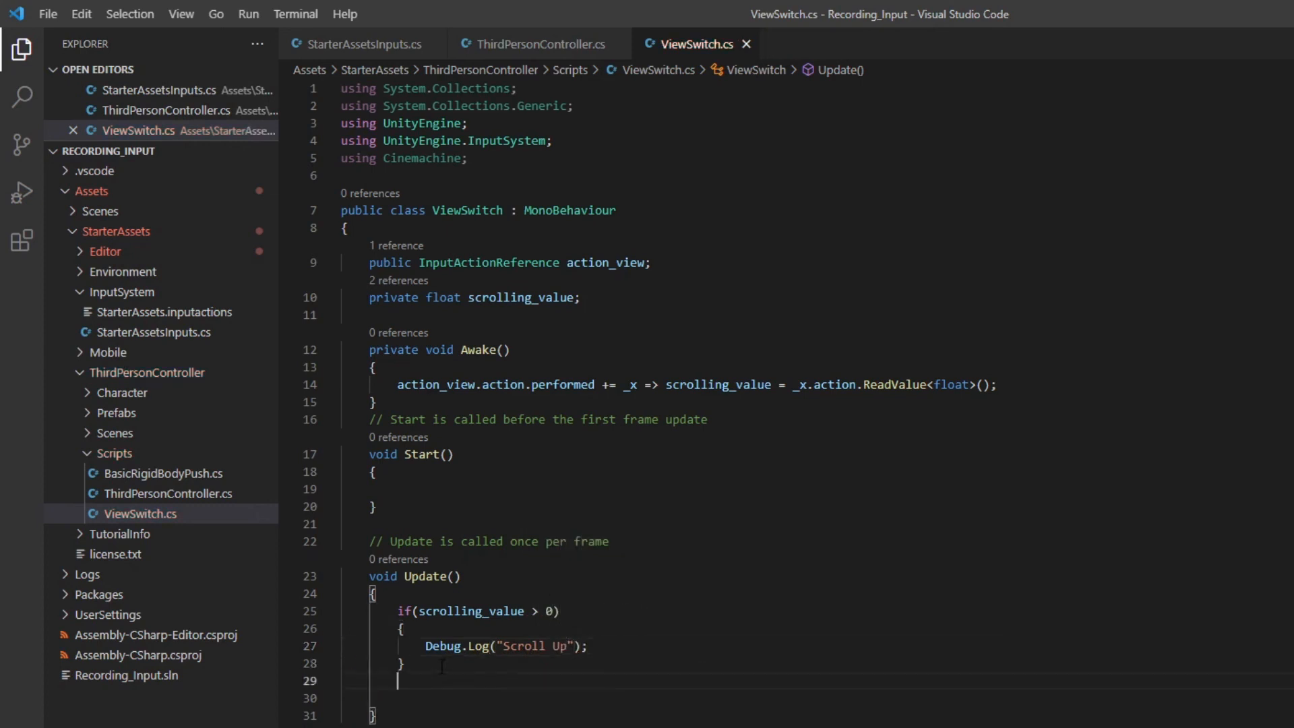
# Step: Start a second if statement checking scrolling_value for negative values
pyautogui.write('if')
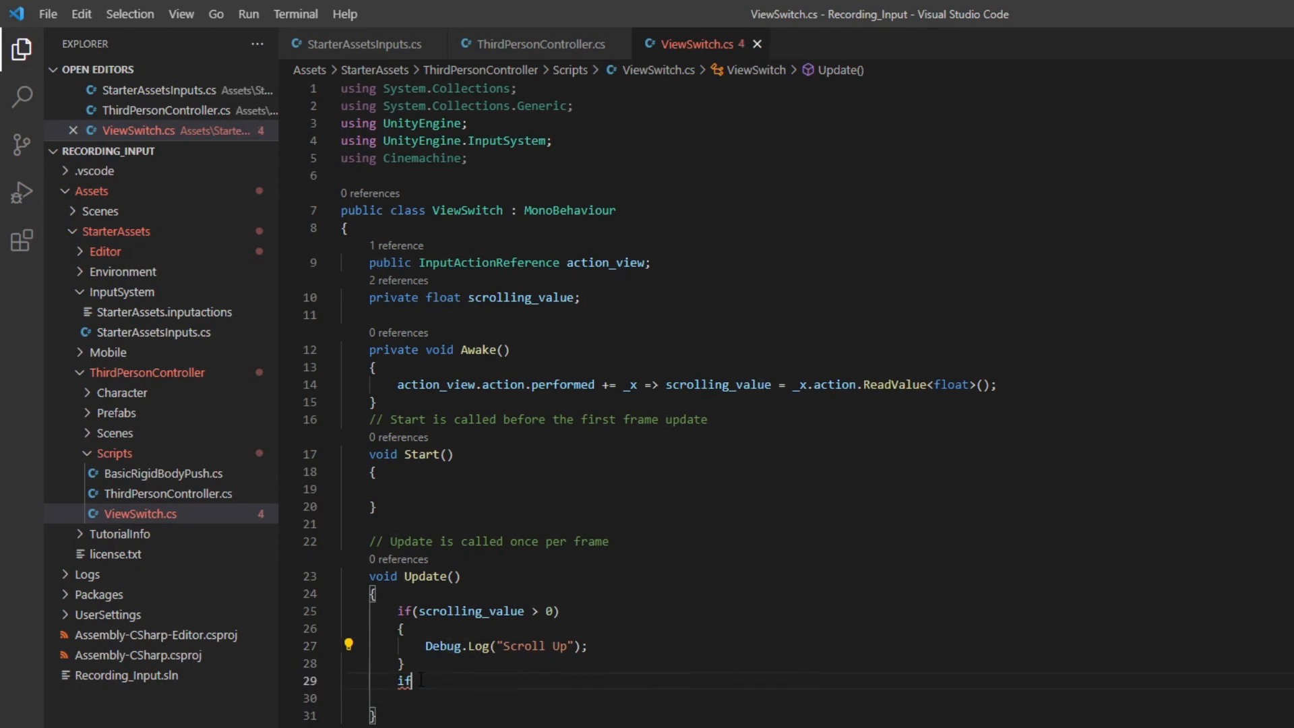
pyautogui.doubleClick(404, 680)
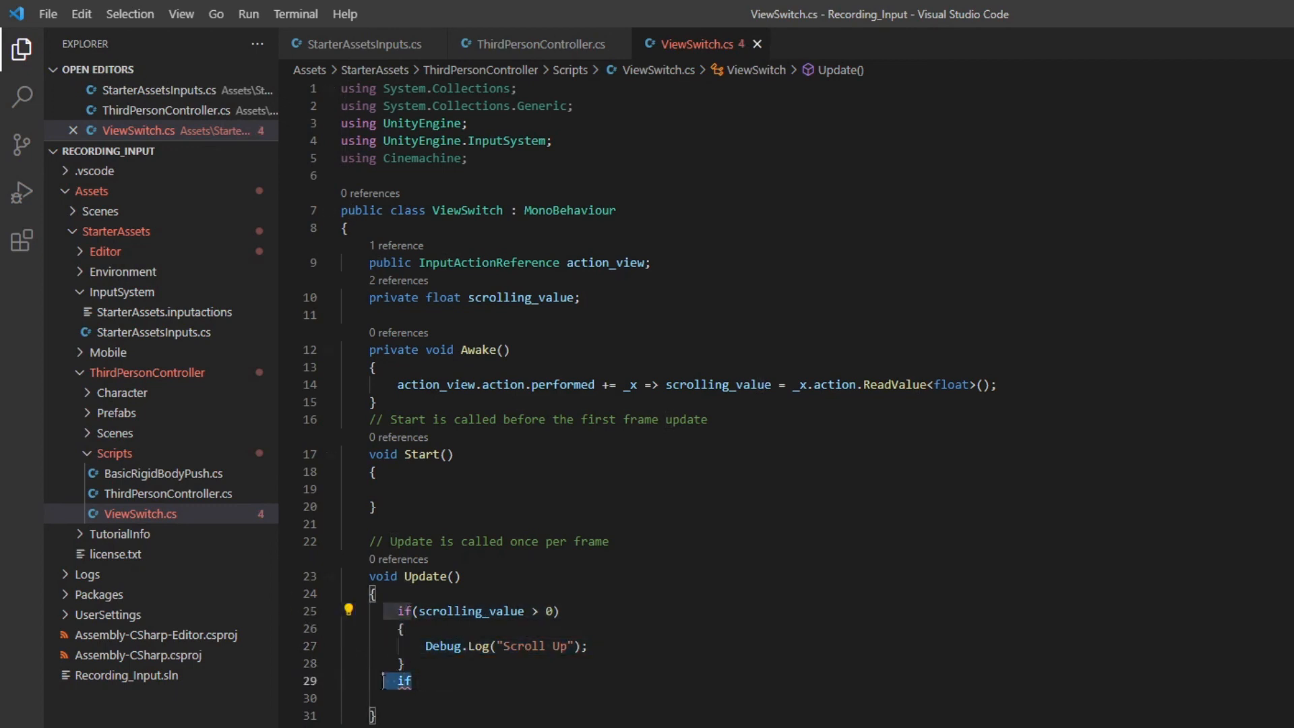
pyautogui.write('(scrolling_value c 0)')
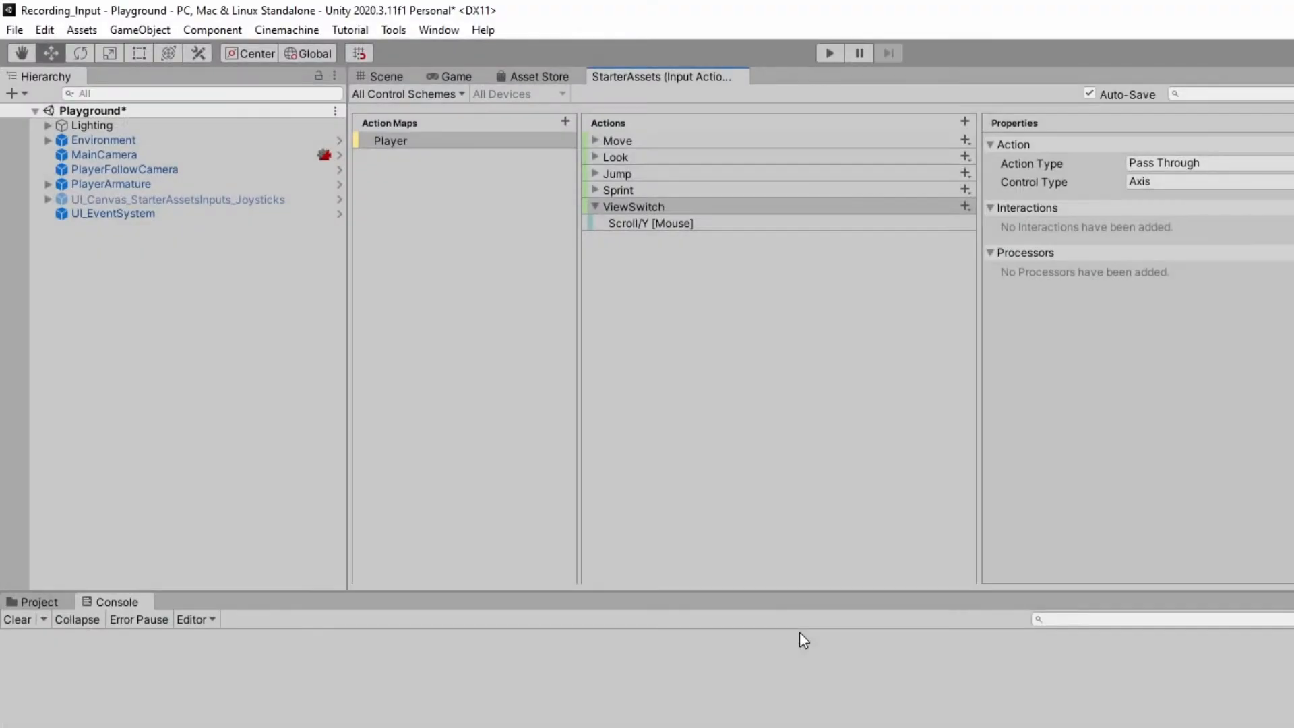
# Step: Enter play mode in the Game view and scroll up then down to log Scroll Up and Scroll Down
pyautogui.click(828, 52)
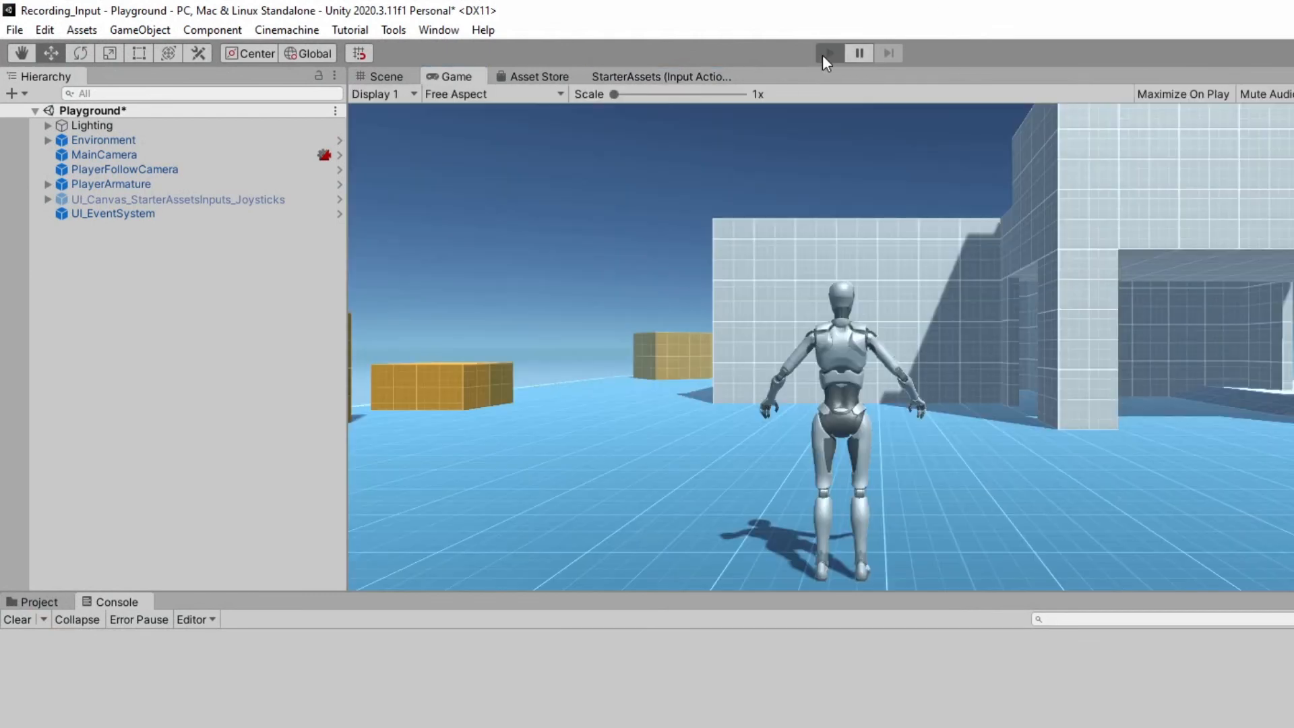
pyautogui.click(828, 52)
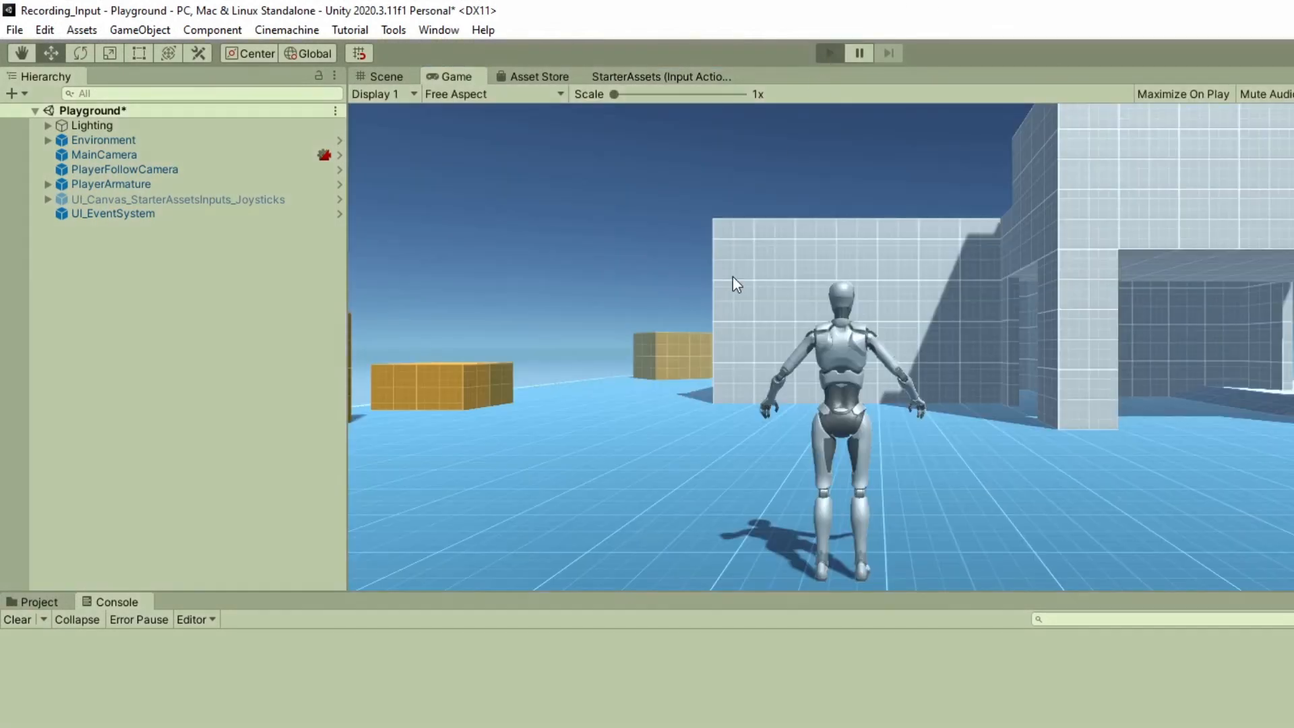
pyautogui.click(828, 52)
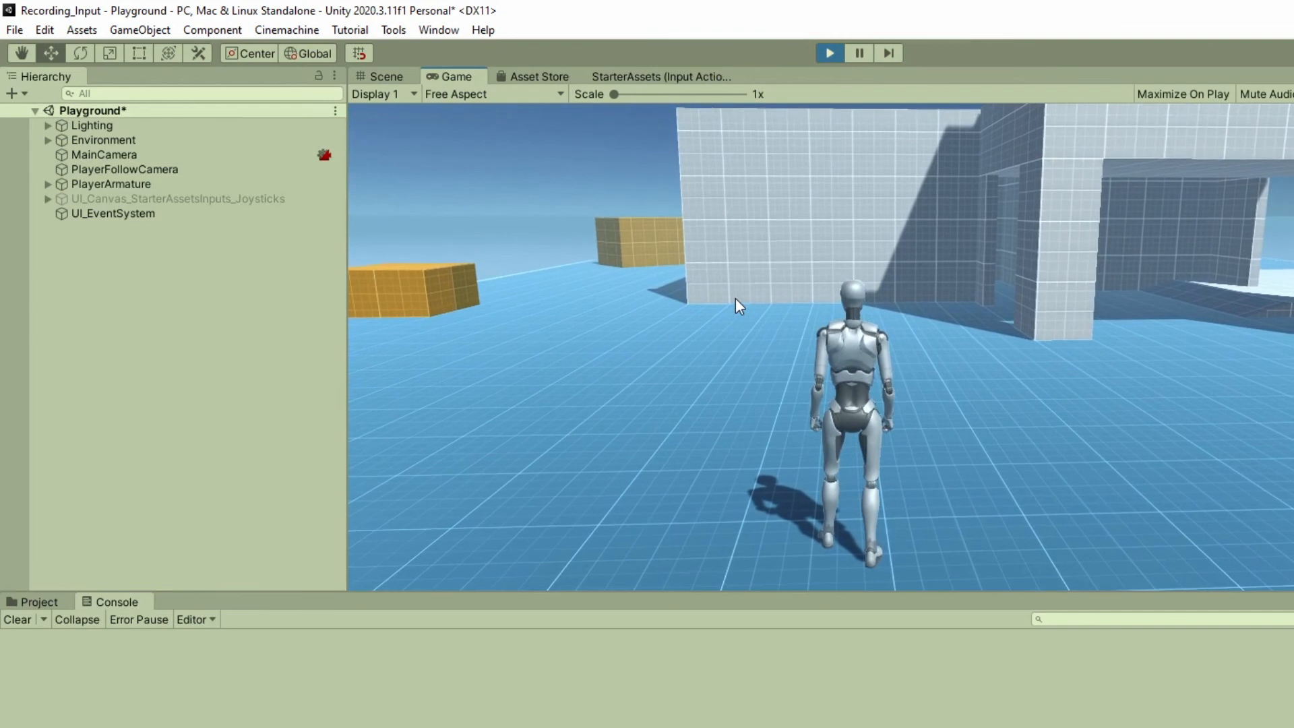
pyautogui.scroll(3)
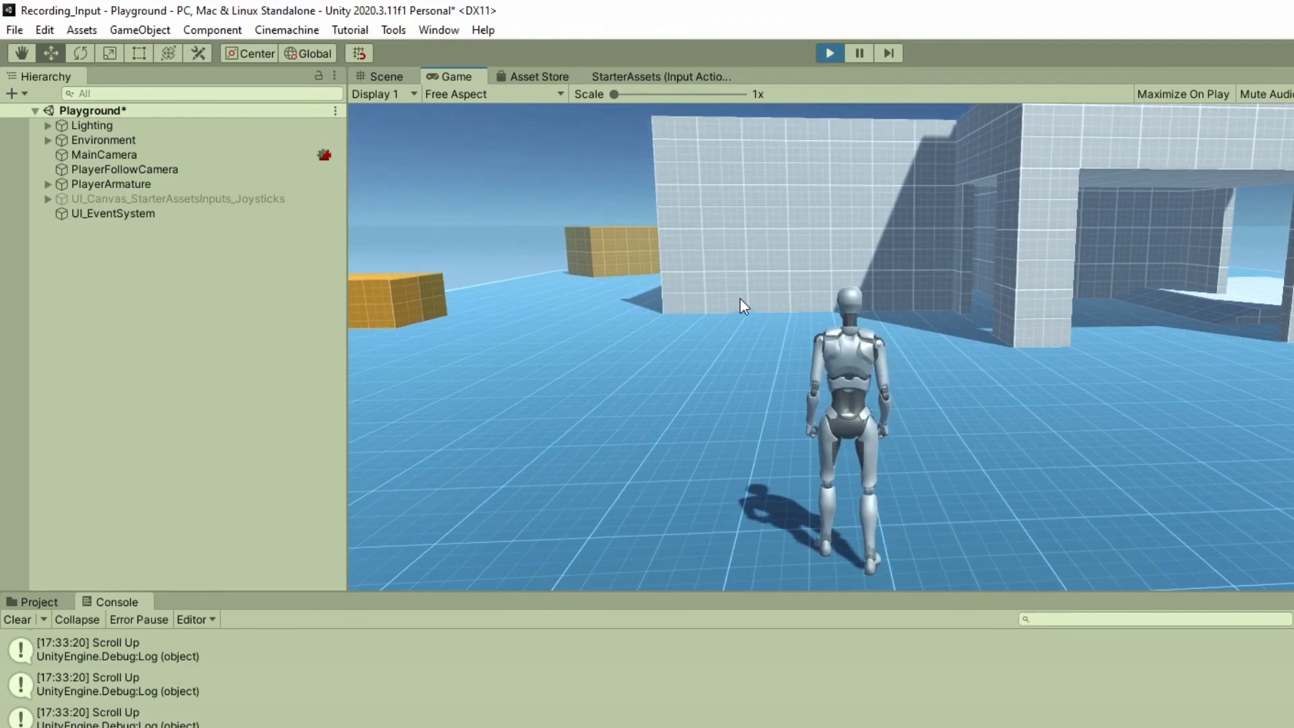
pyautogui.scroll(-3)
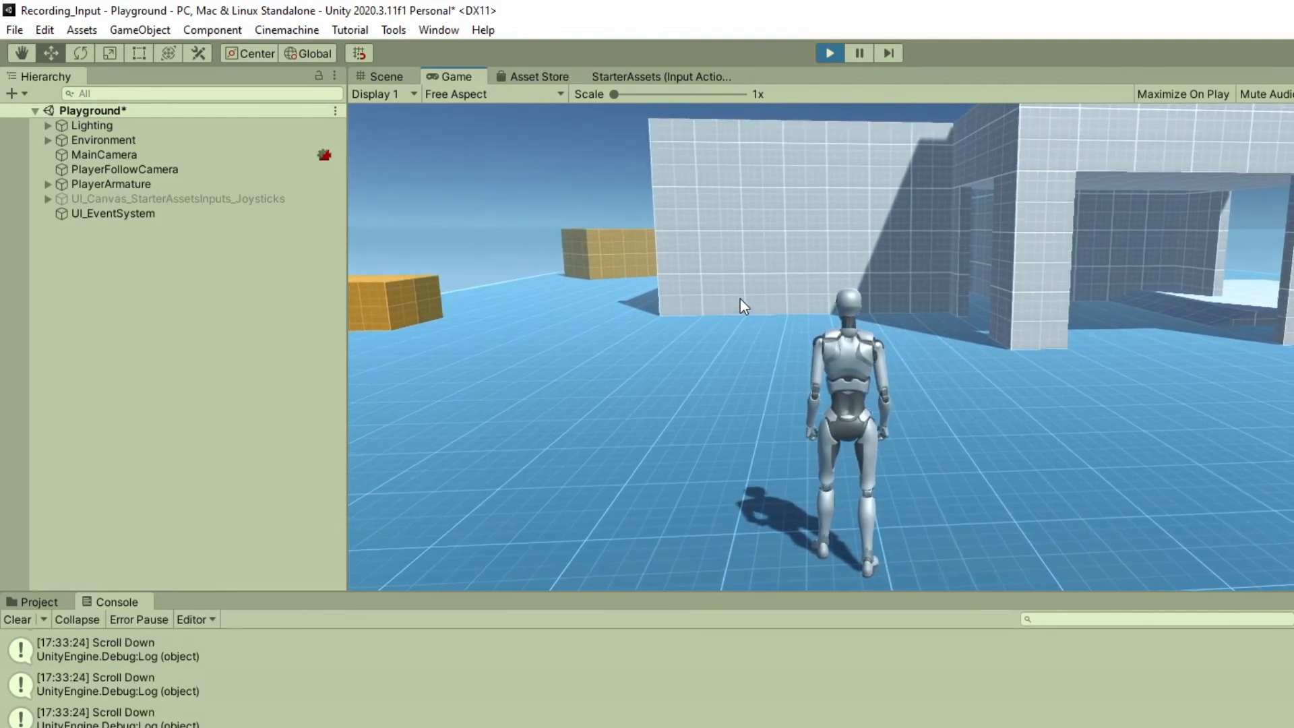